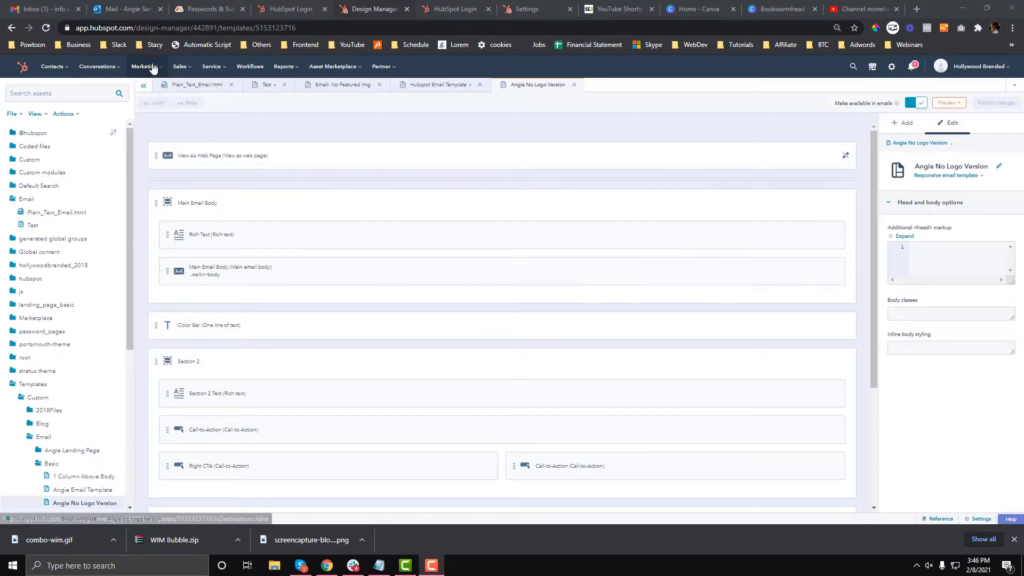
Open the Test email template from the Templates folder
left_click(145, 66)
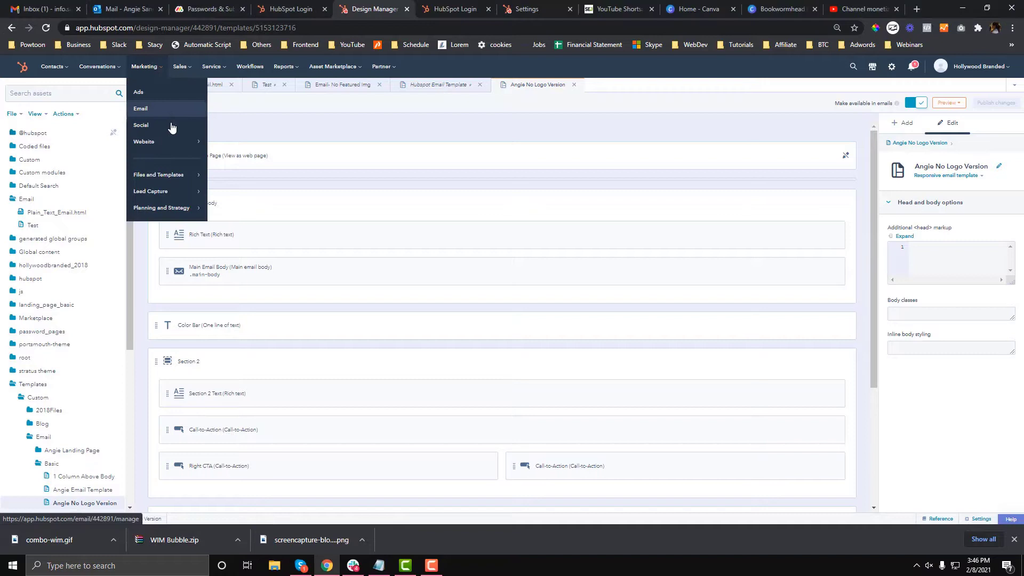
mouse_move(158, 174)
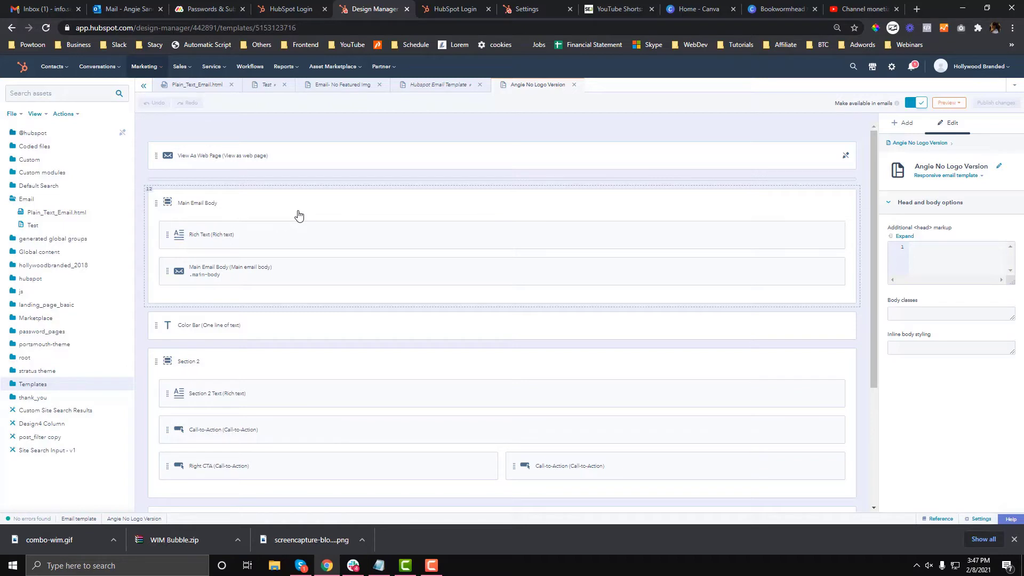
left_click(33, 383)
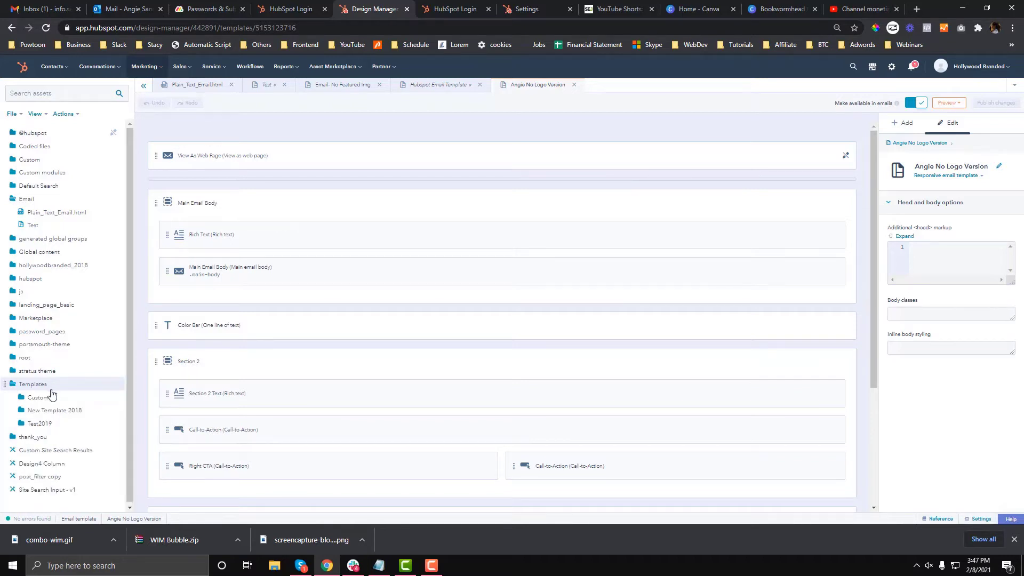
scroll("down", 3)
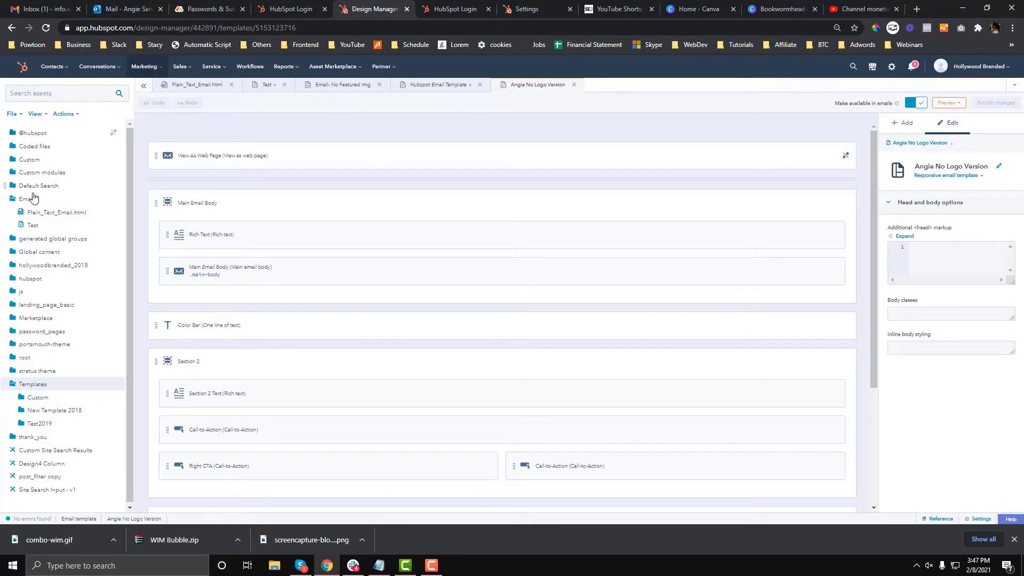
left_click(32, 225)
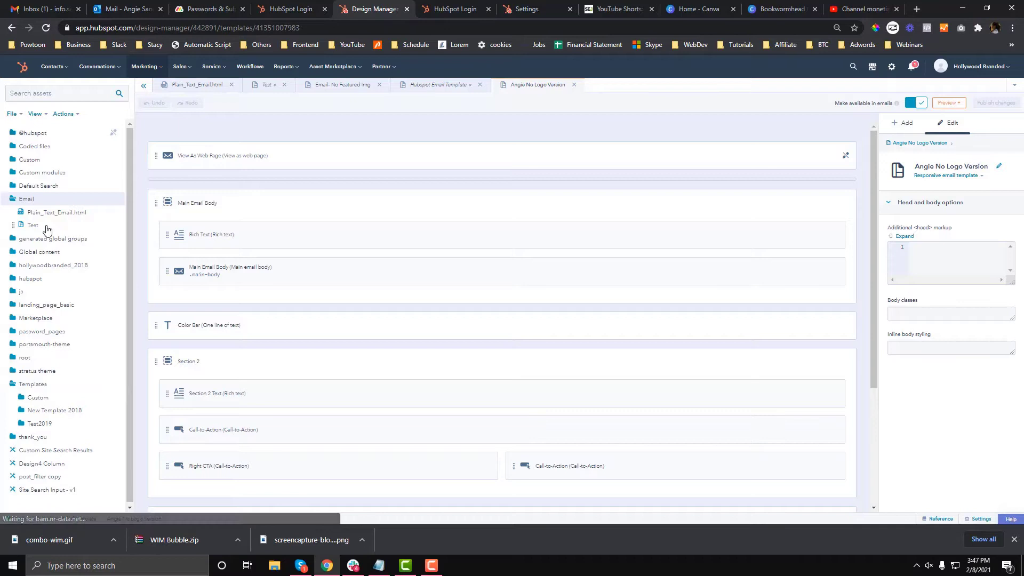
Delete the Test template, leaving Plain_Text_Email.html open read-only
right_click(32, 225)
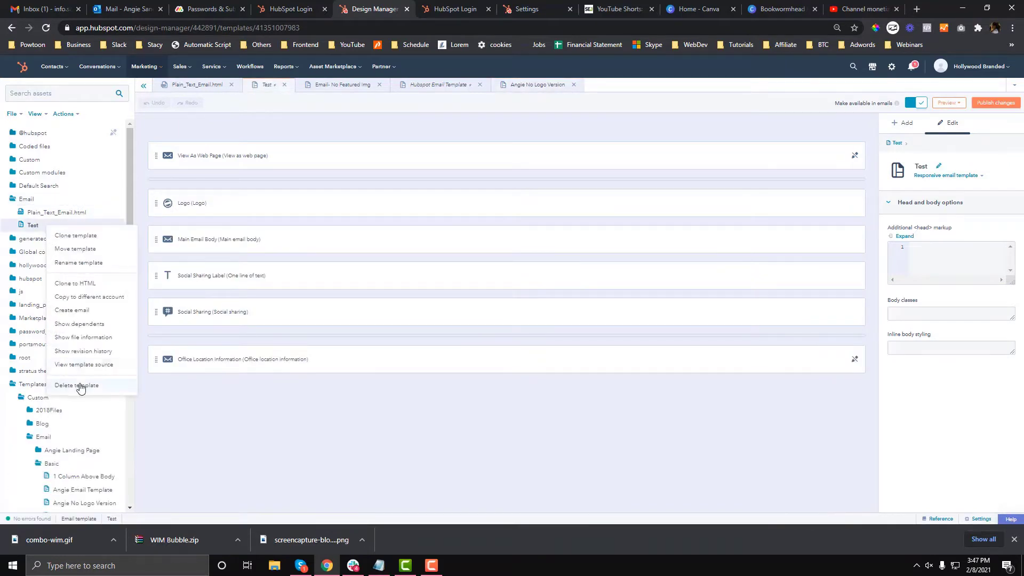
left_click(76, 385)
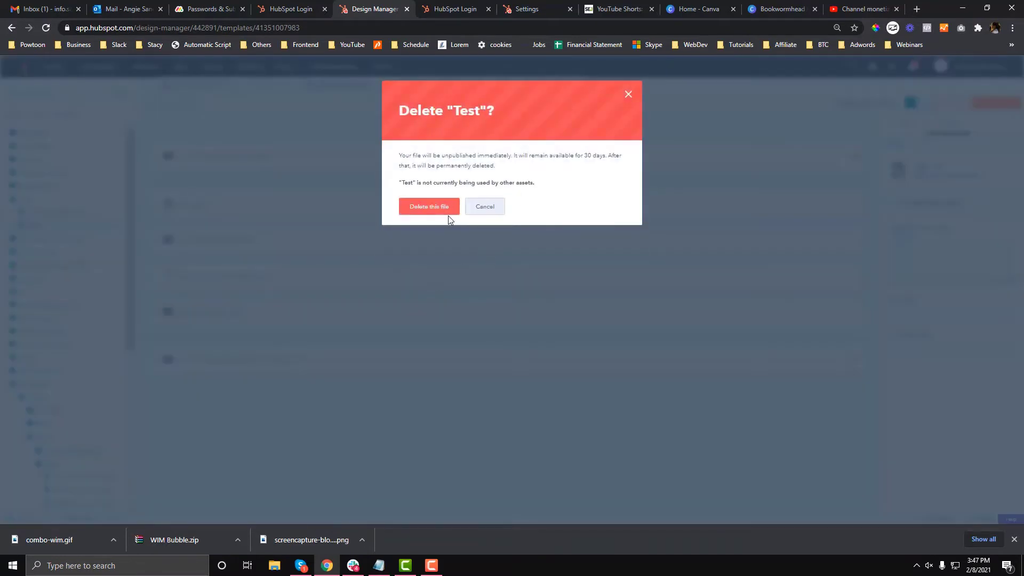
left_click(429, 206)
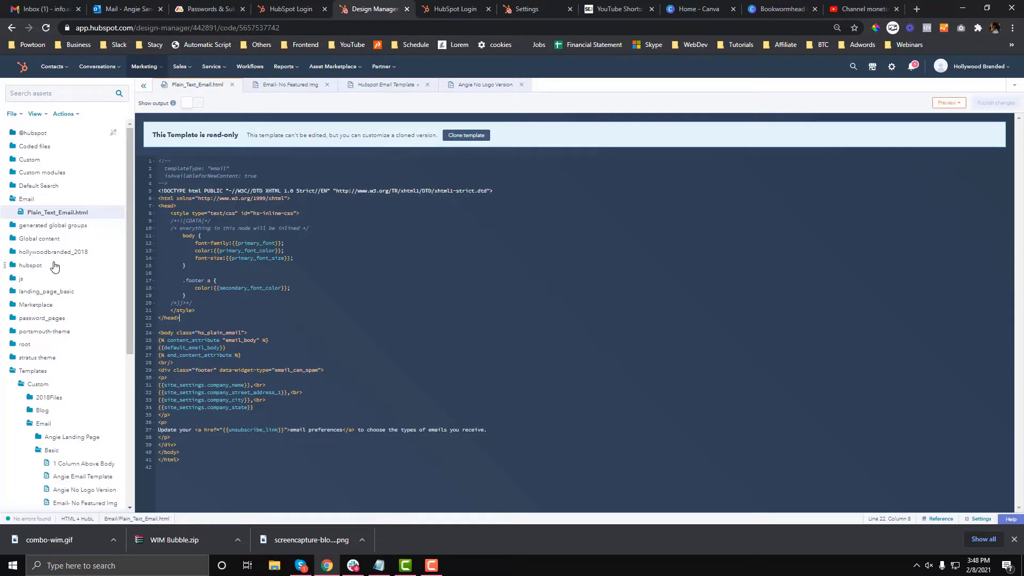
scroll("down", 3)
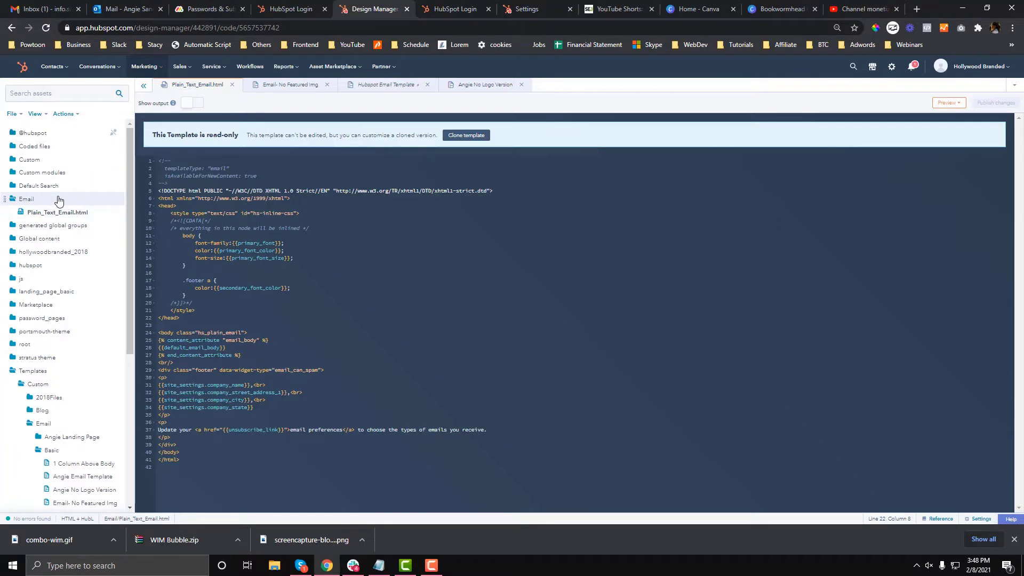
Create a drag-and-drop email template named Email_2021 in the Email folder
right_click(27, 199)
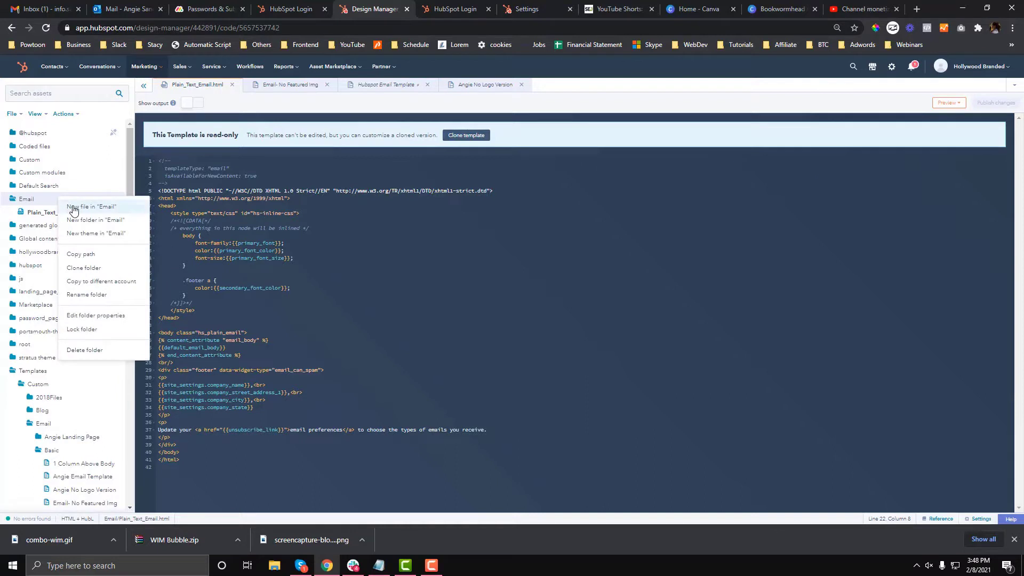
left_click(91, 207)
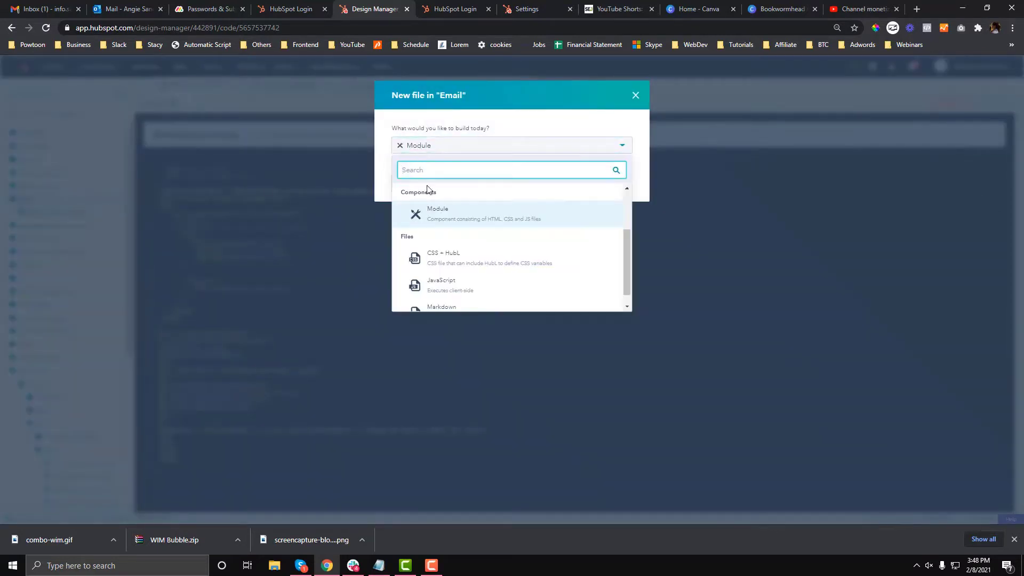
left_click(457, 213)
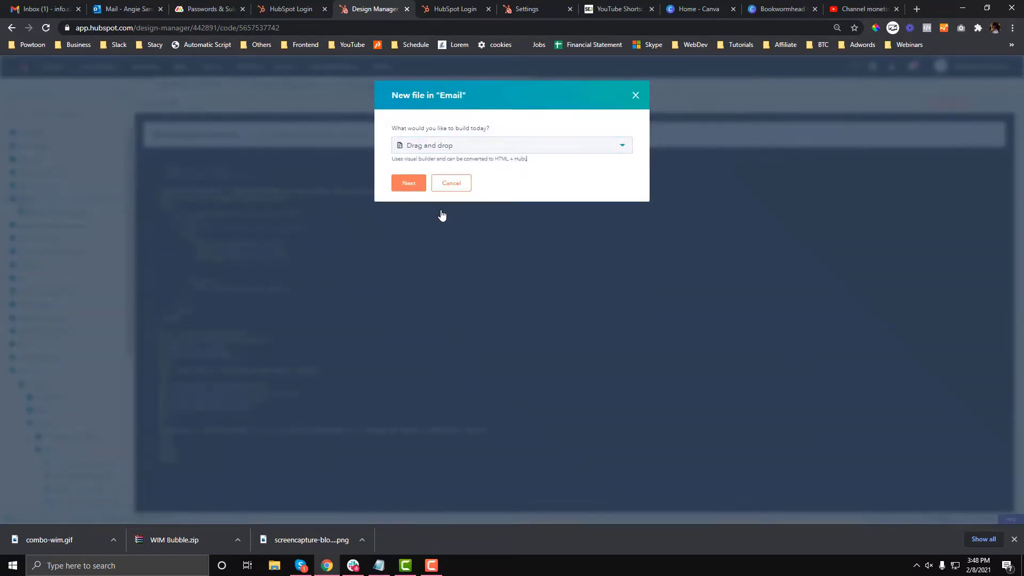
left_click(407, 183)
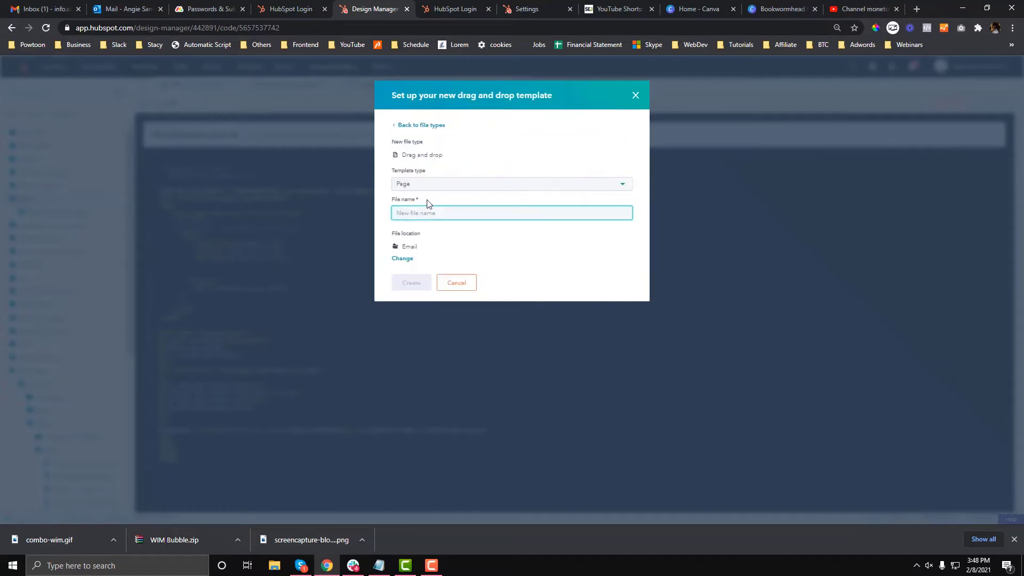
left_click(511, 184)
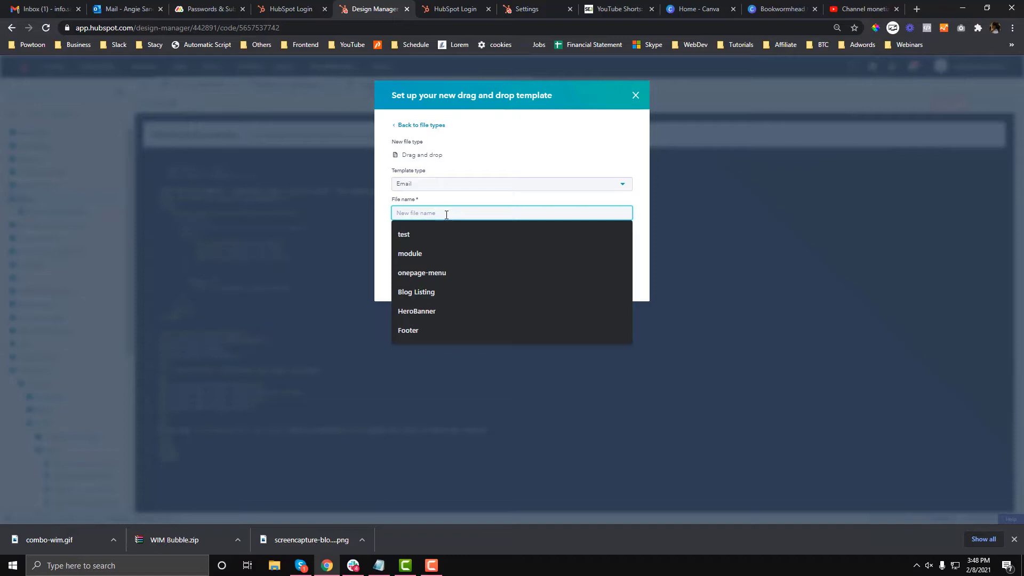
type("Email")
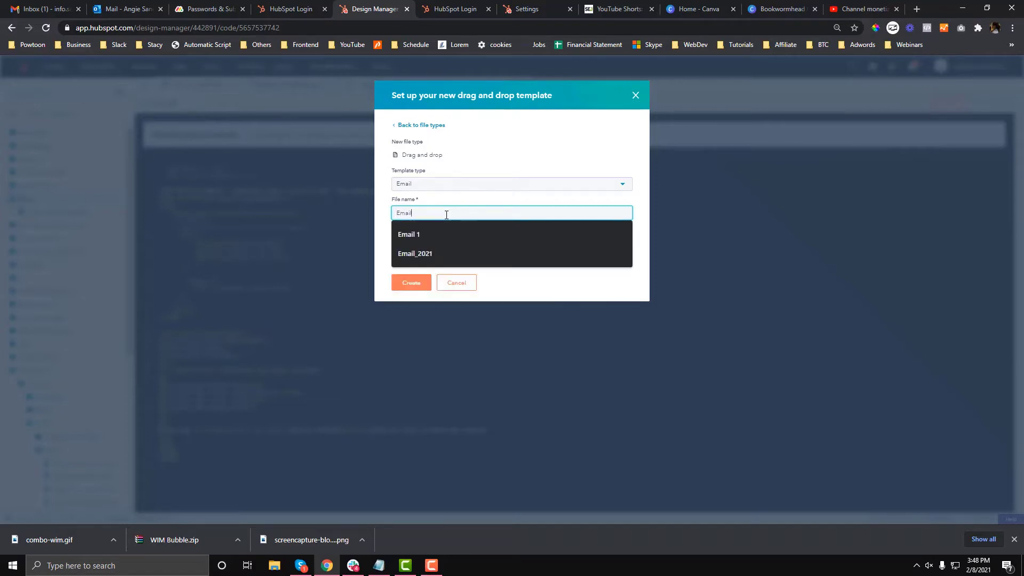
left_click(415, 253)
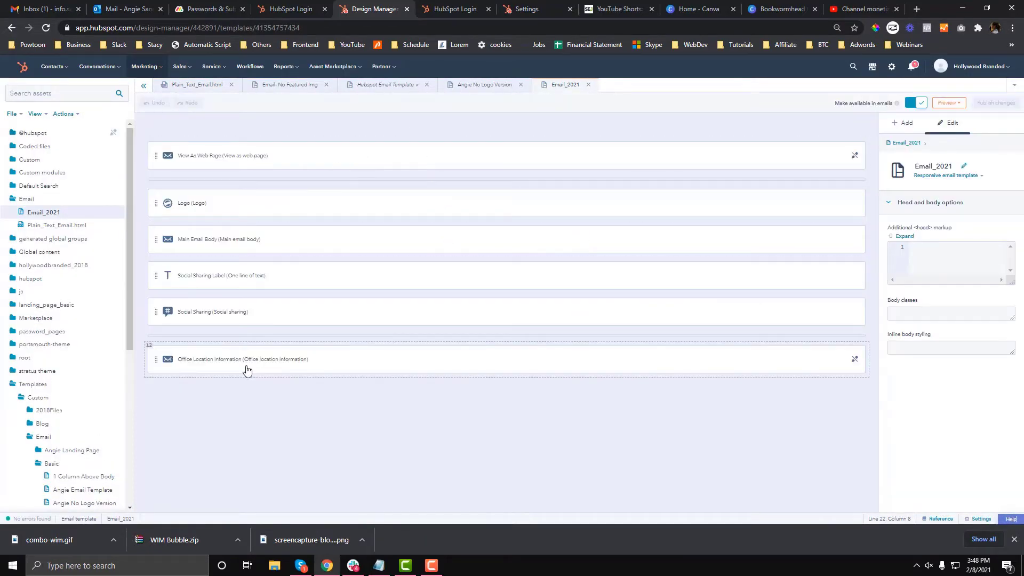
mouse_move(526, 331)
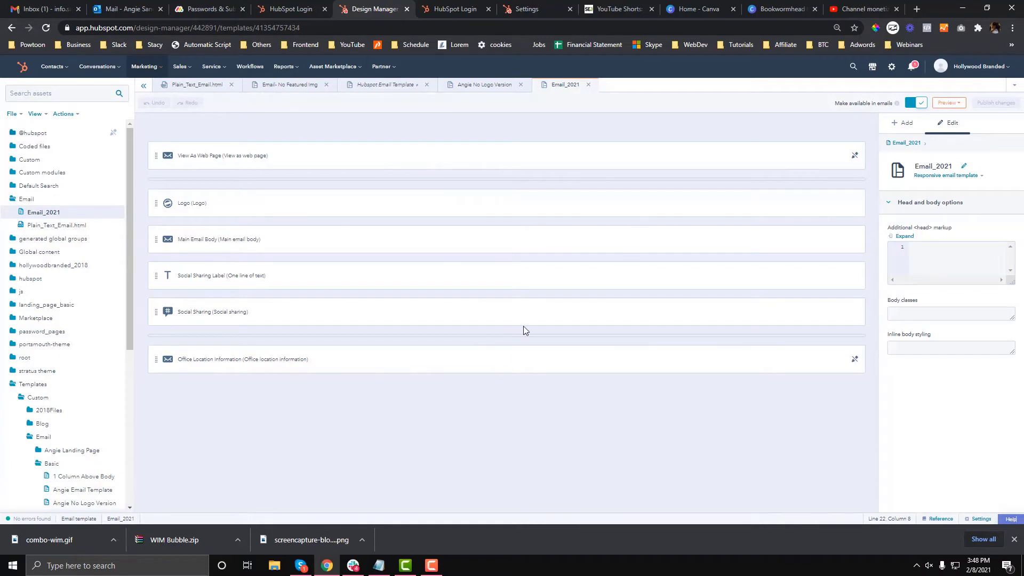
Remove the Social Sharing module, confirm in live preview, and publish Email_2021
left_click(946, 103)
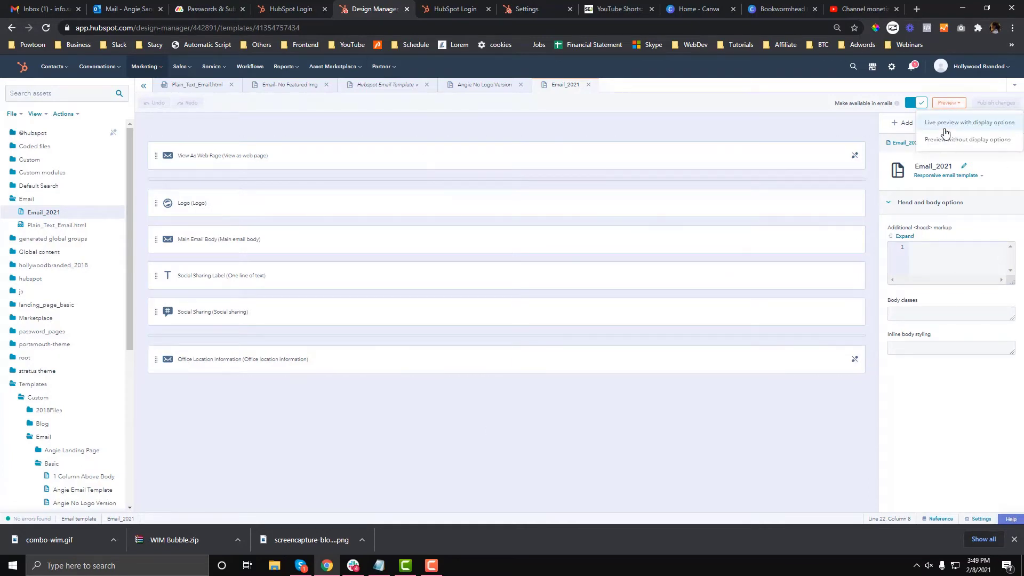
left_click(969, 123)
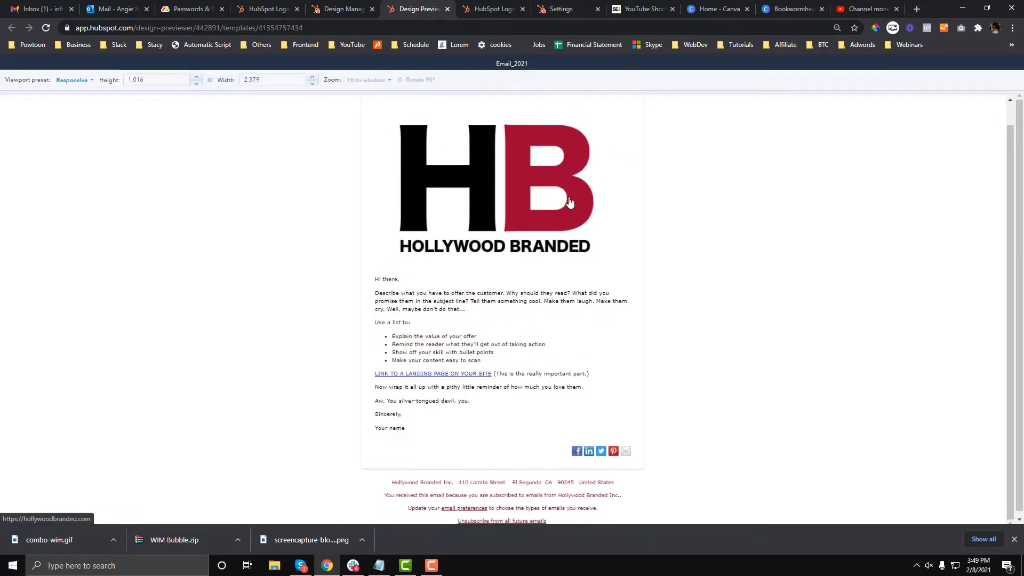
left_click(340, 8)
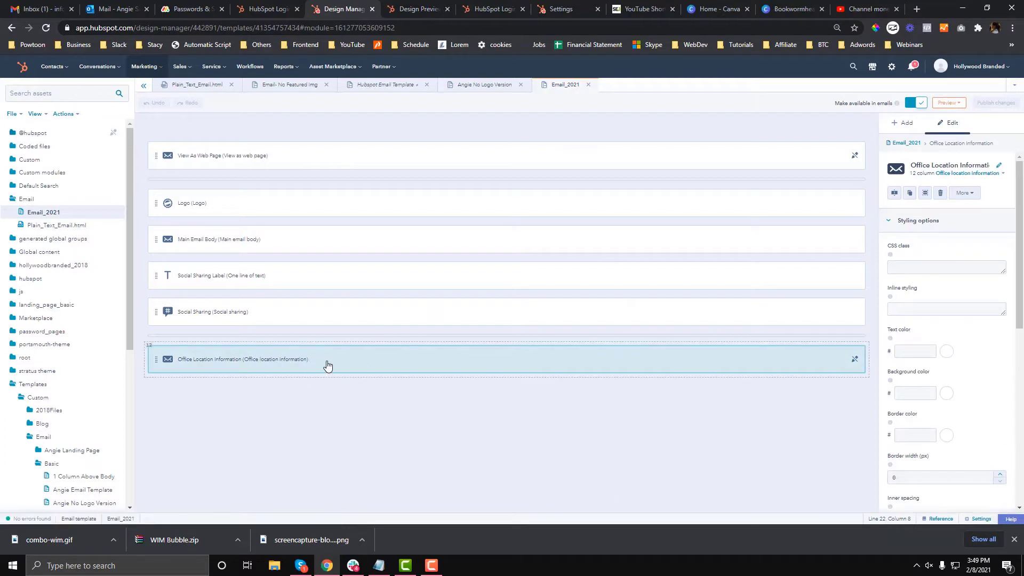
mouse_move(328, 364)
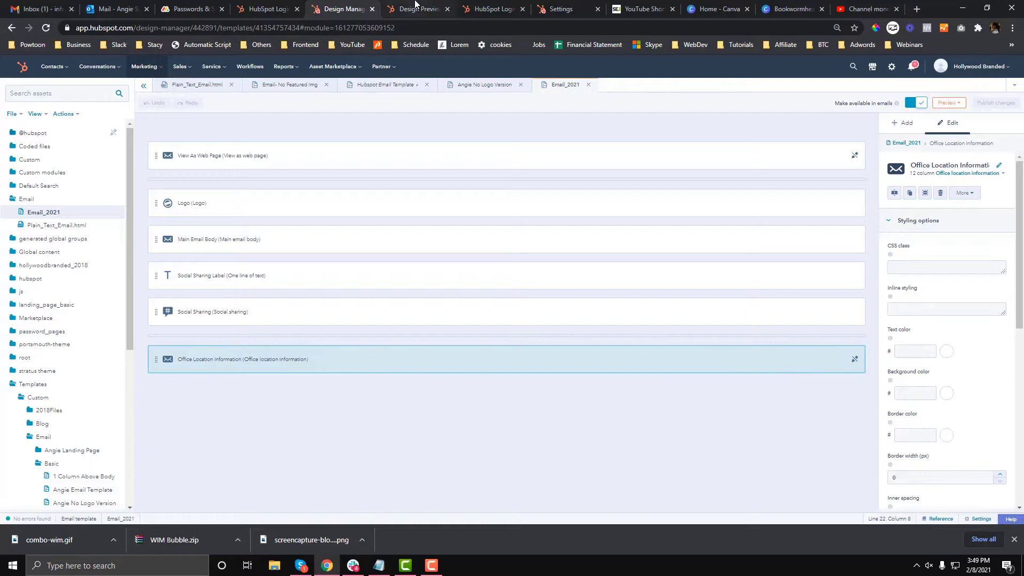
left_click(418, 8)
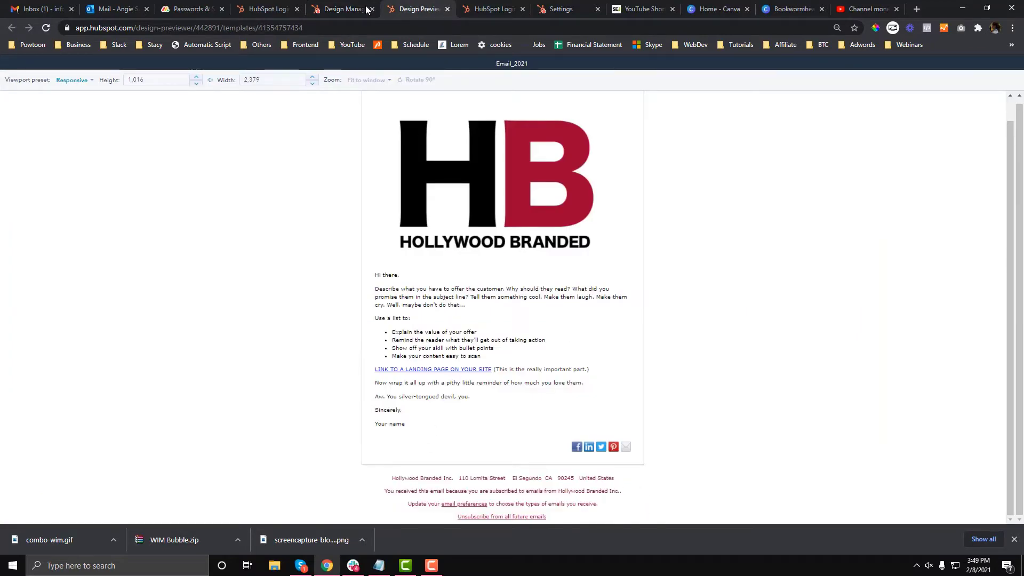
left_click(341, 9)
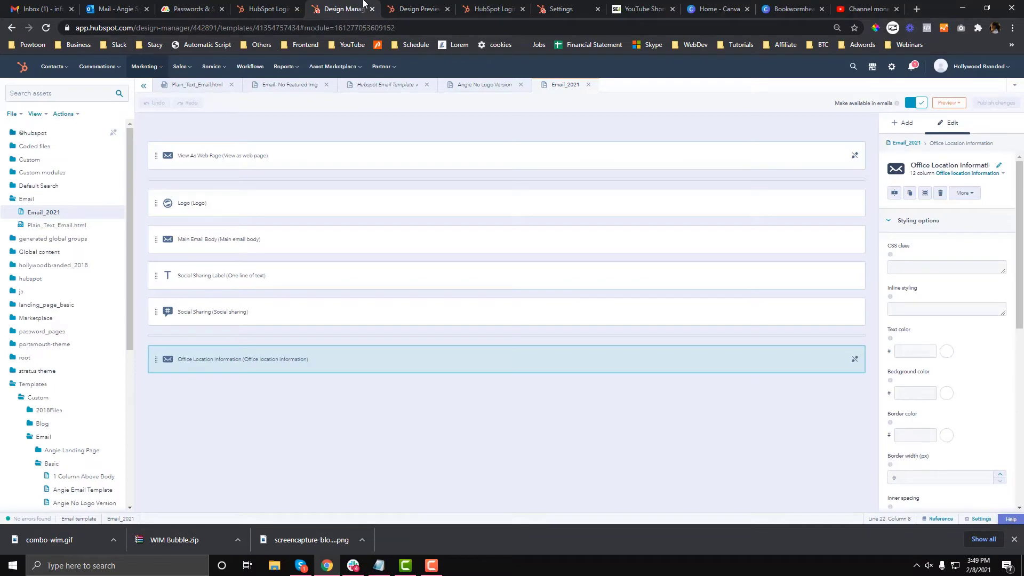
left_click(415, 8)
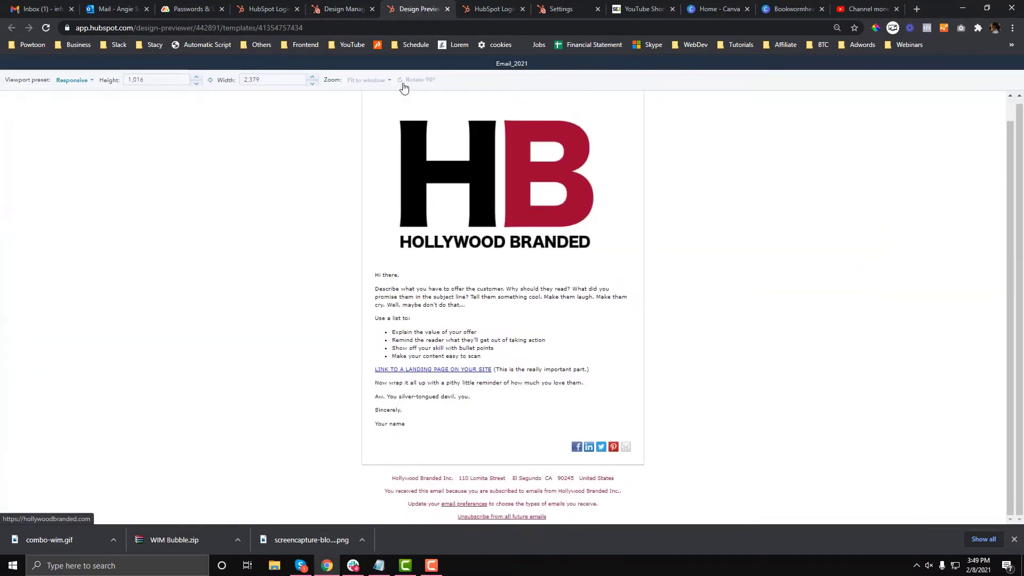
left_click(340, 9)
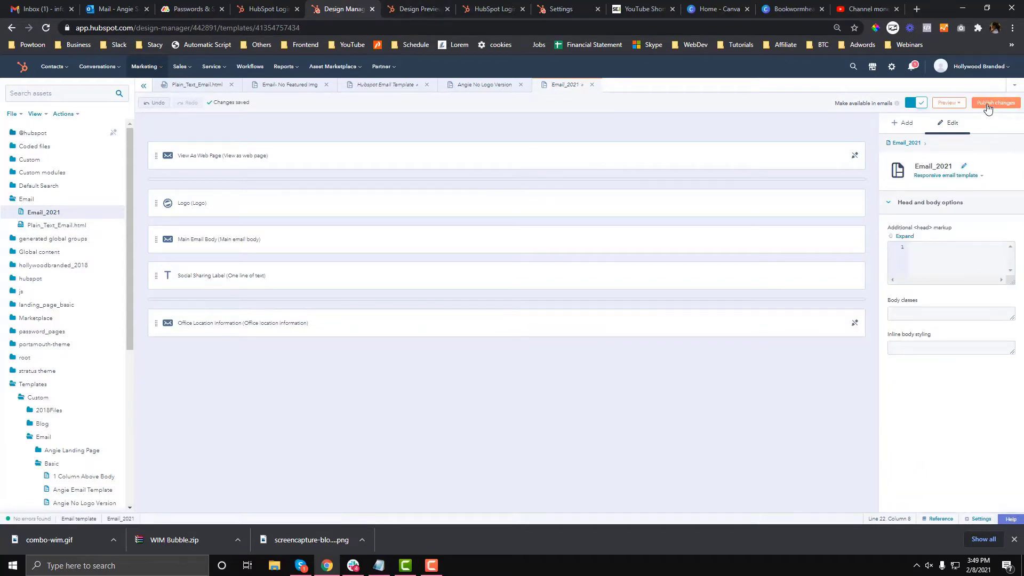
left_click(946, 102)
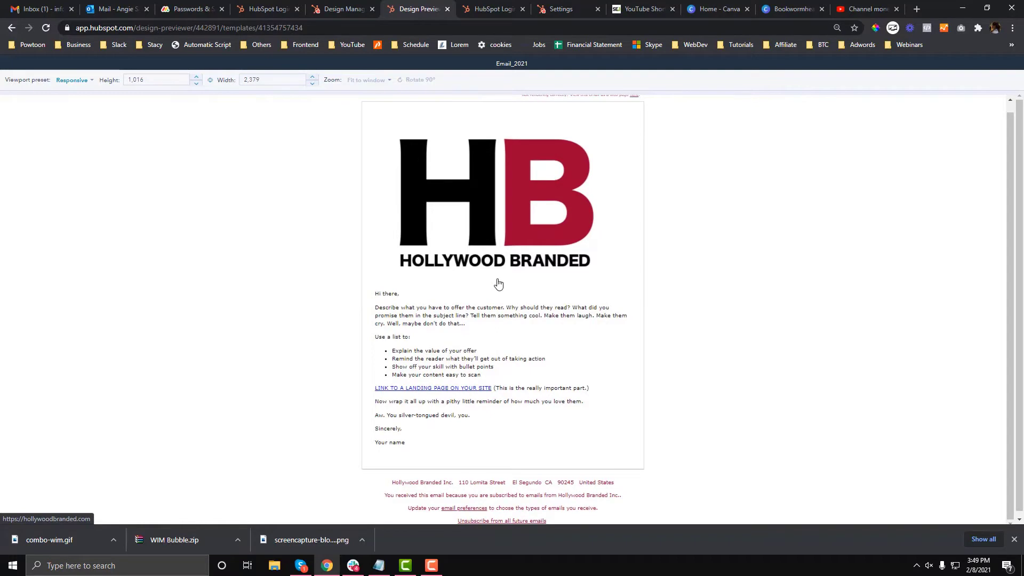
Add Image and Rich Text modules to Email_2021 via module search
left_click(341, 9)
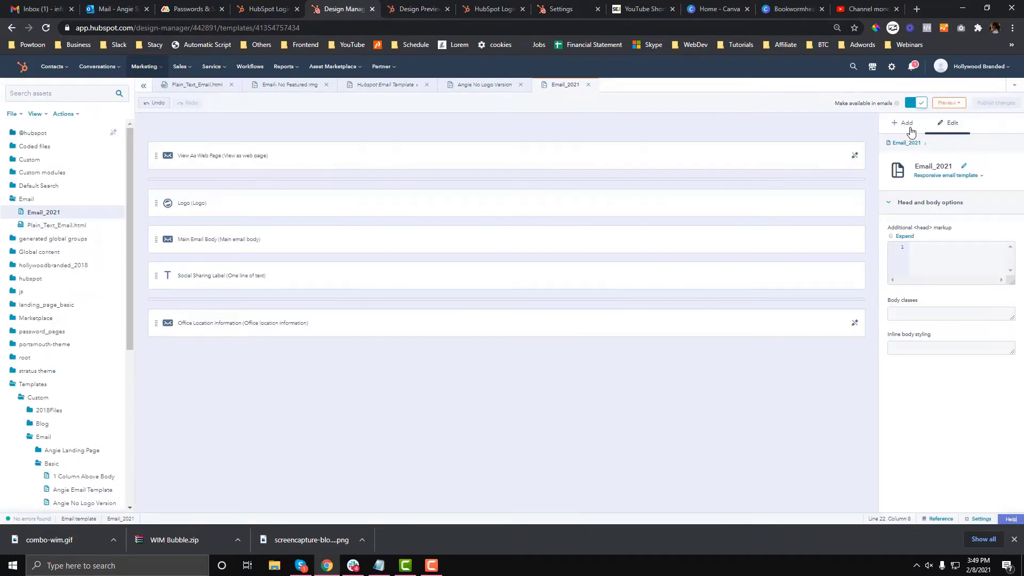
type("iamg")
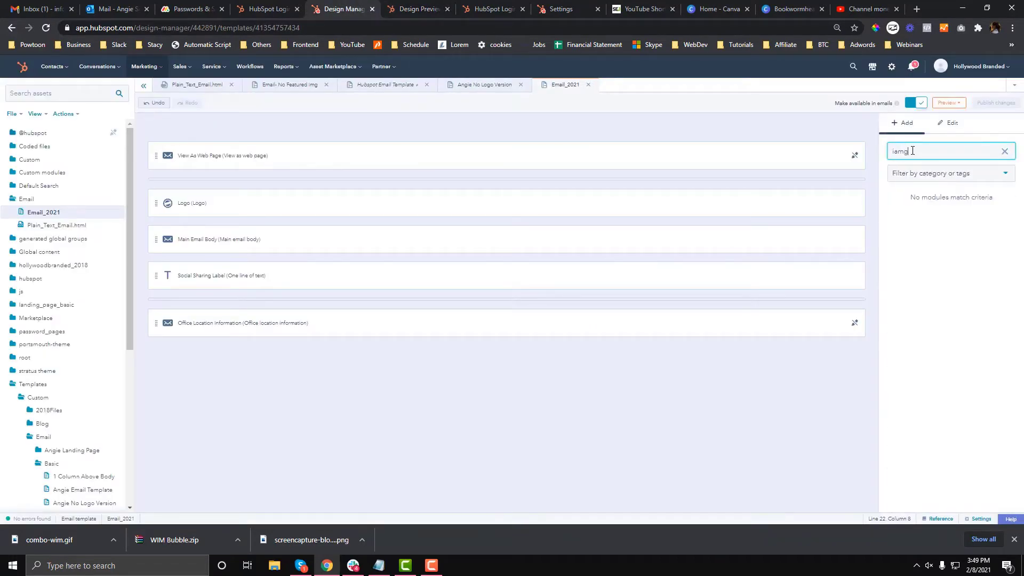
type("image")
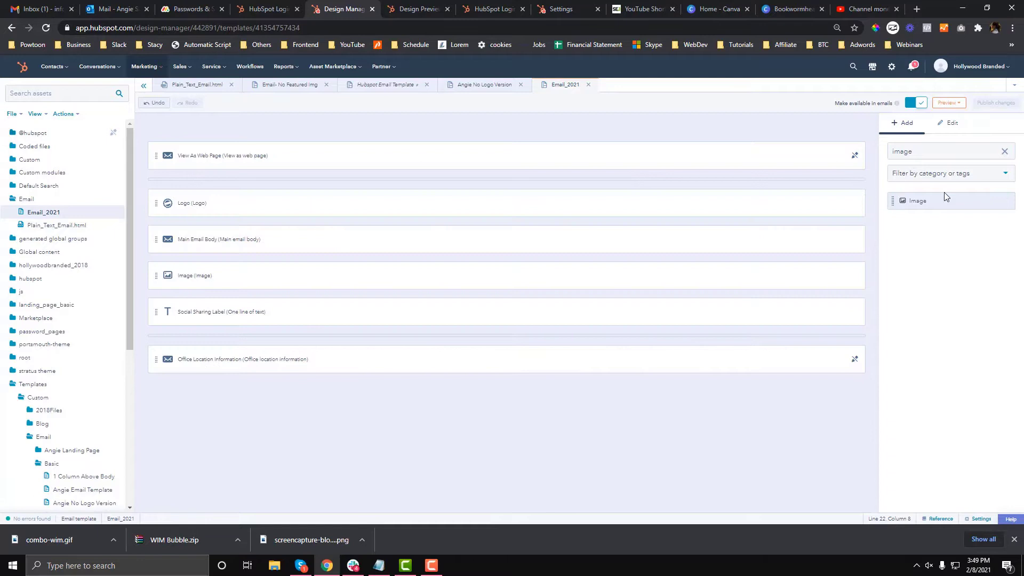
type("text")
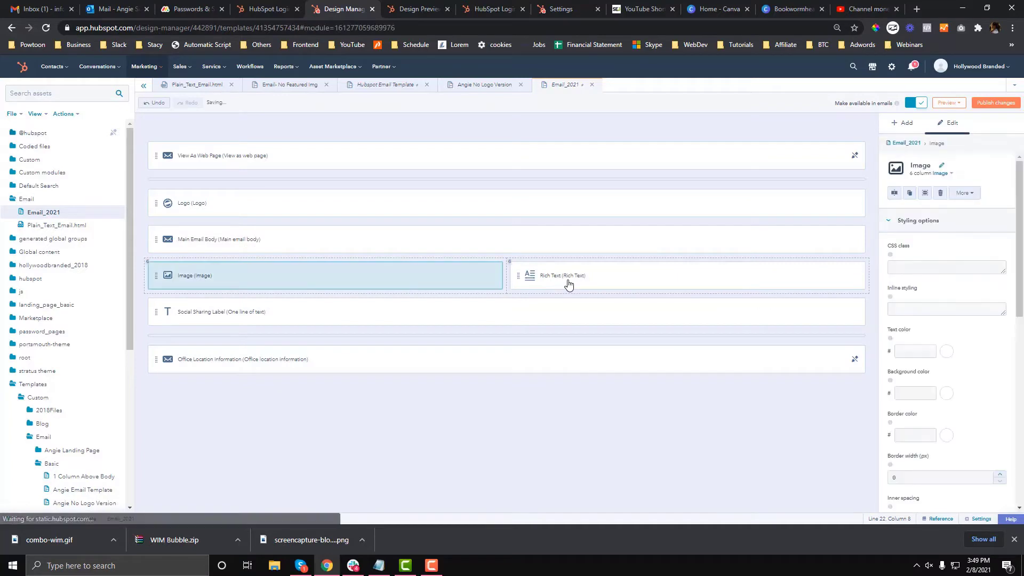
Group the Image and Rich Text modules as 'CTA' and publish the changes
left_click(620, 276)
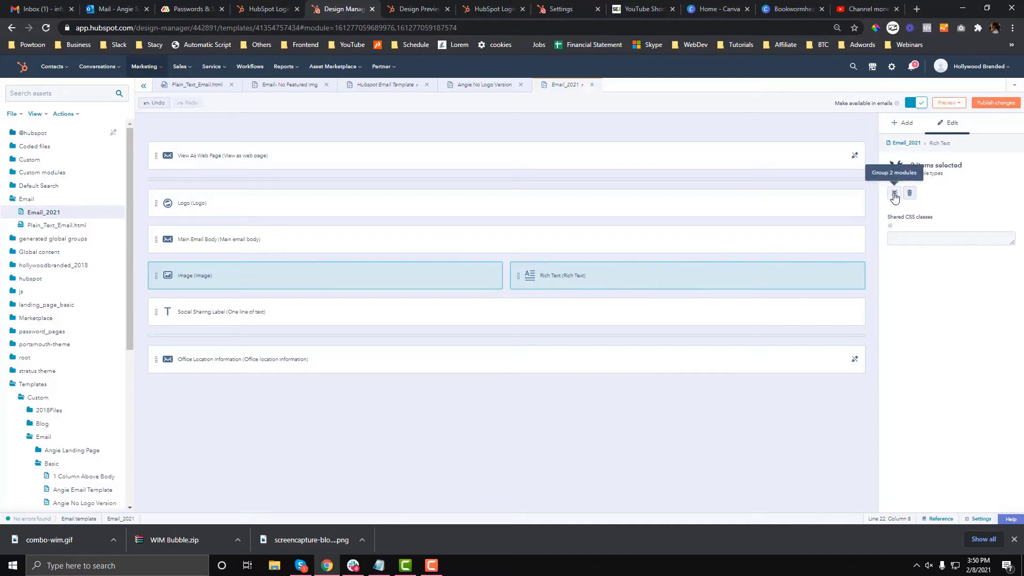
left_click(893, 196)
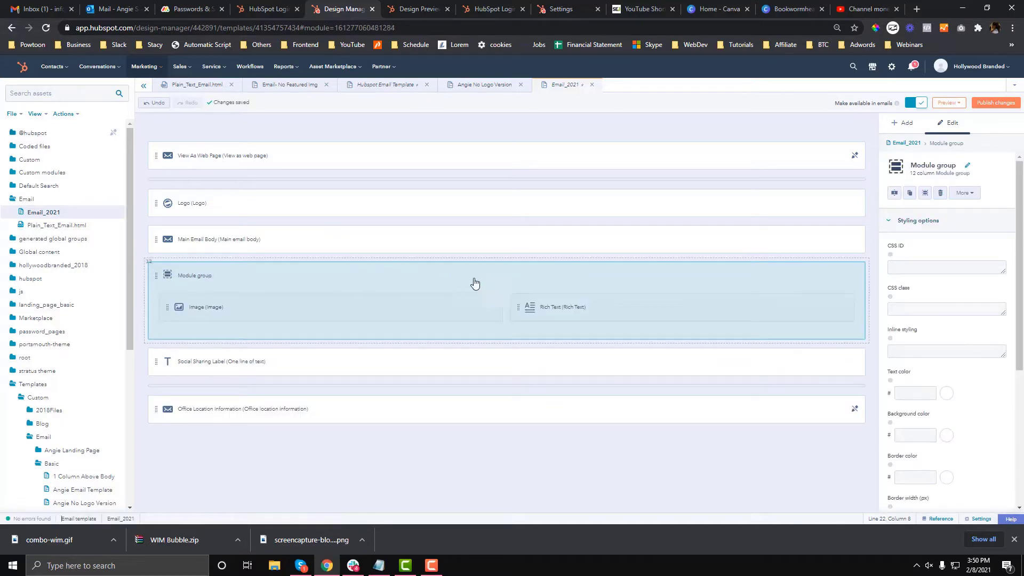
left_click(967, 165)
type("CTA")
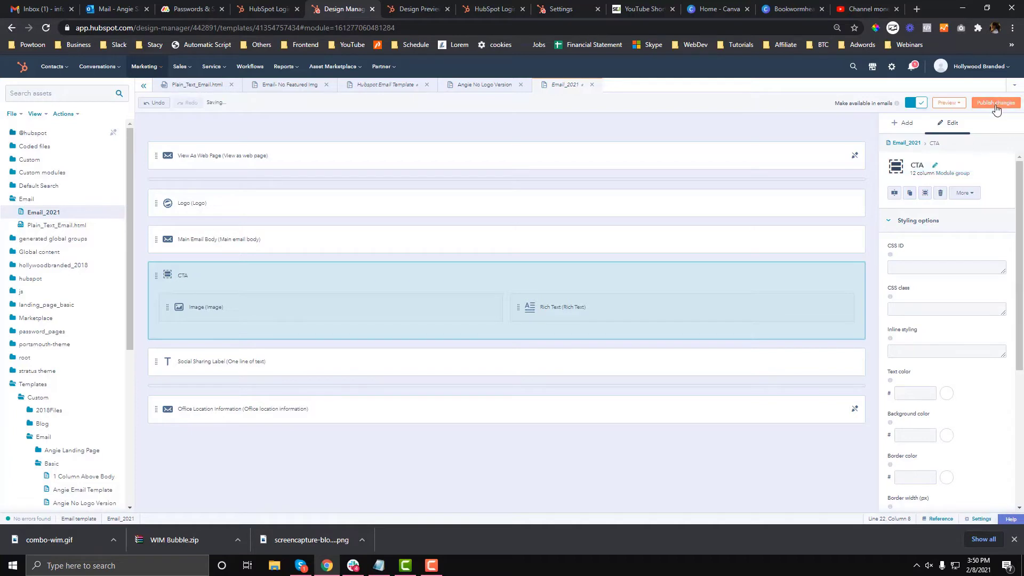
left_click(995, 103)
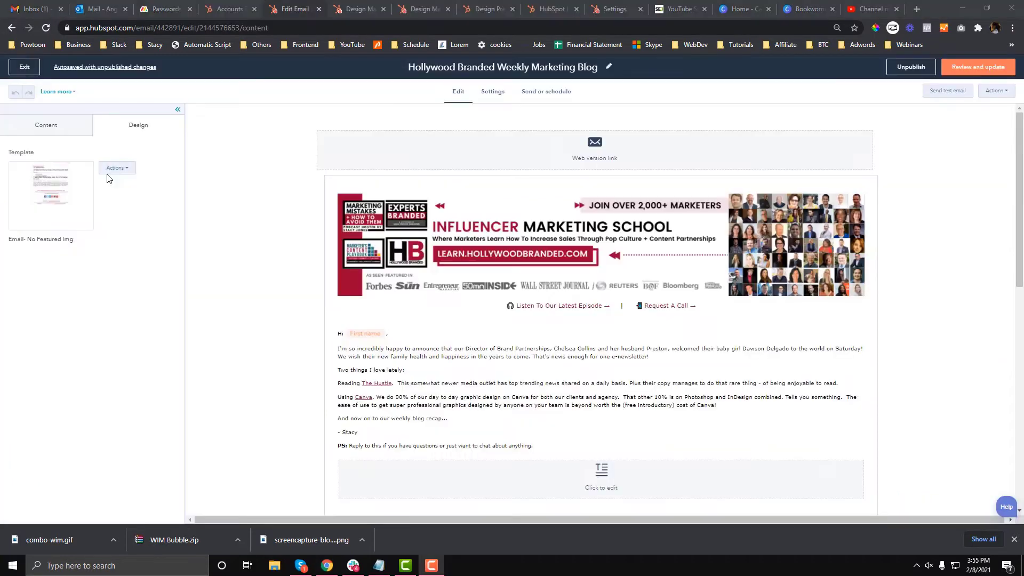
Preview and select the Email Noimage template for the weekly blog email
left_click(116, 168)
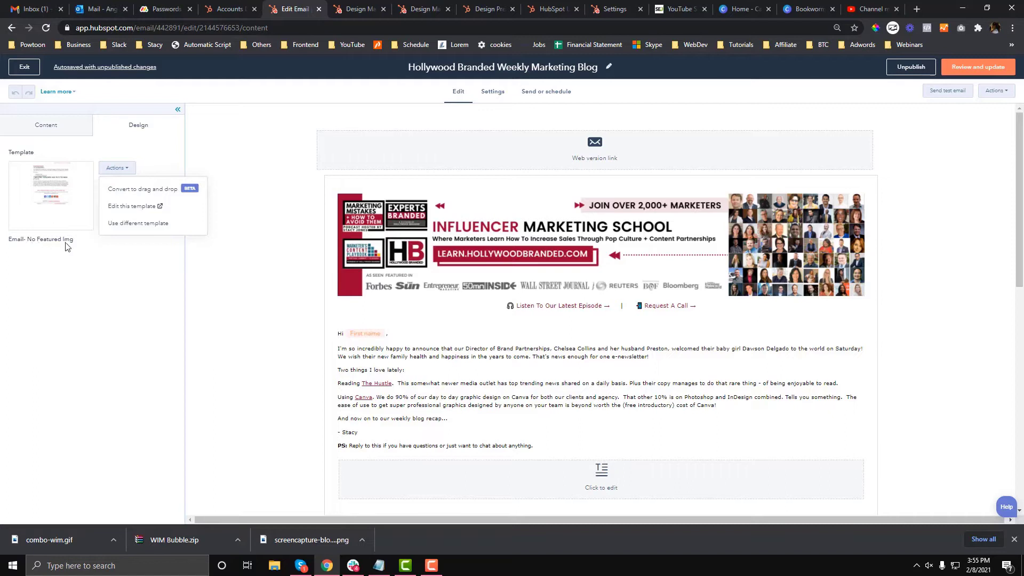
left_click(137, 223)
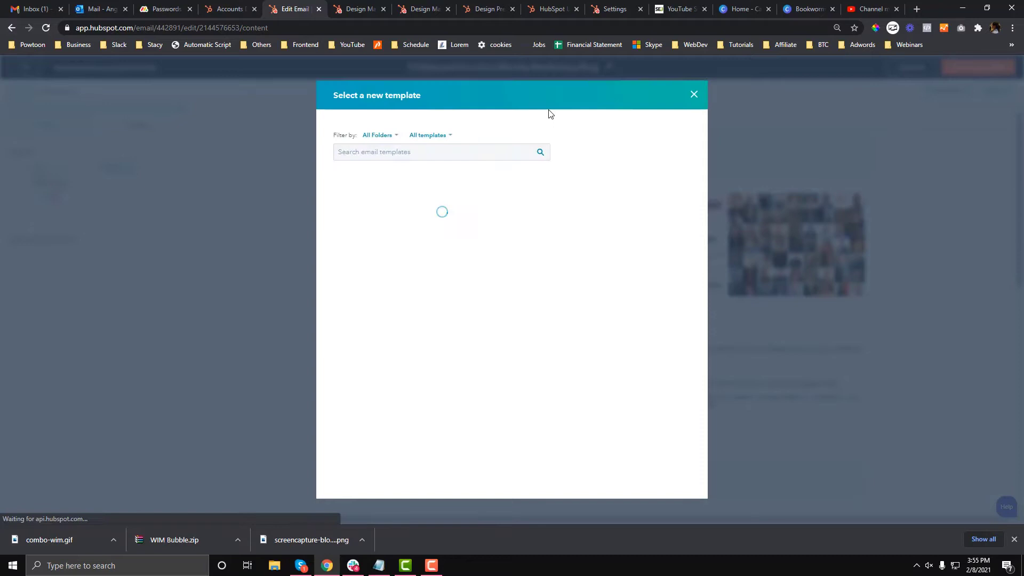
type("email_noimage")
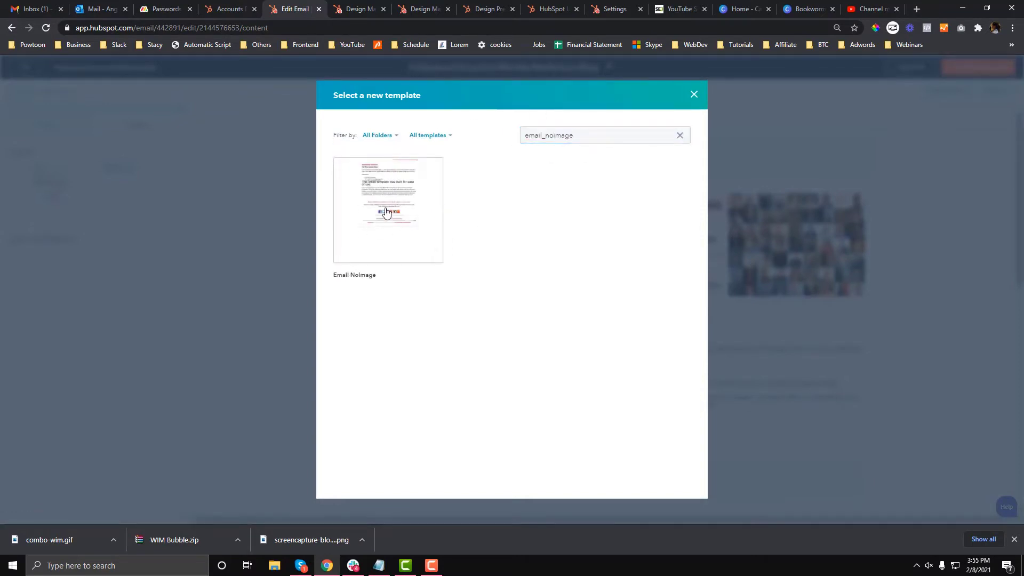
left_click(387, 209)
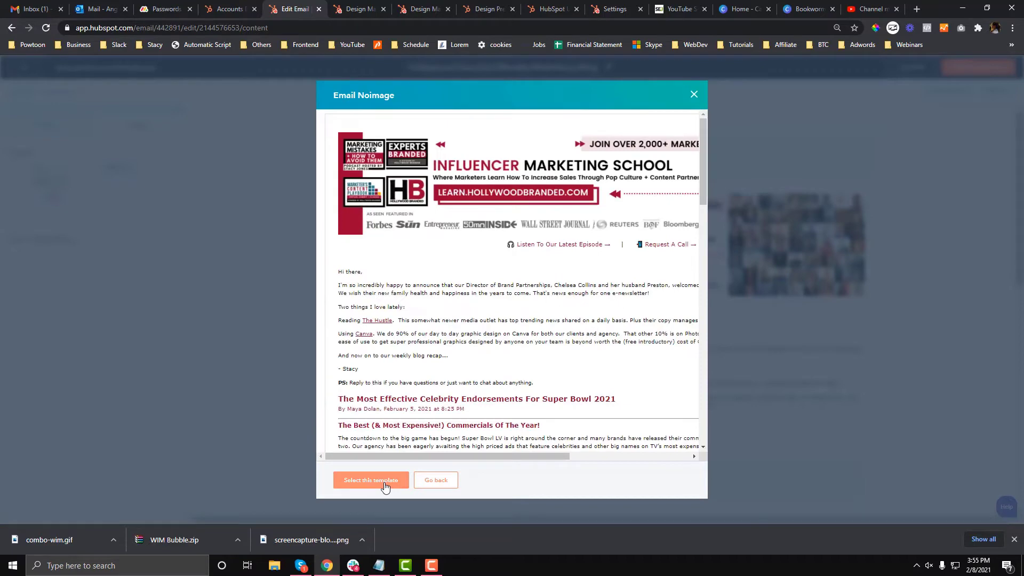
left_click(371, 479)
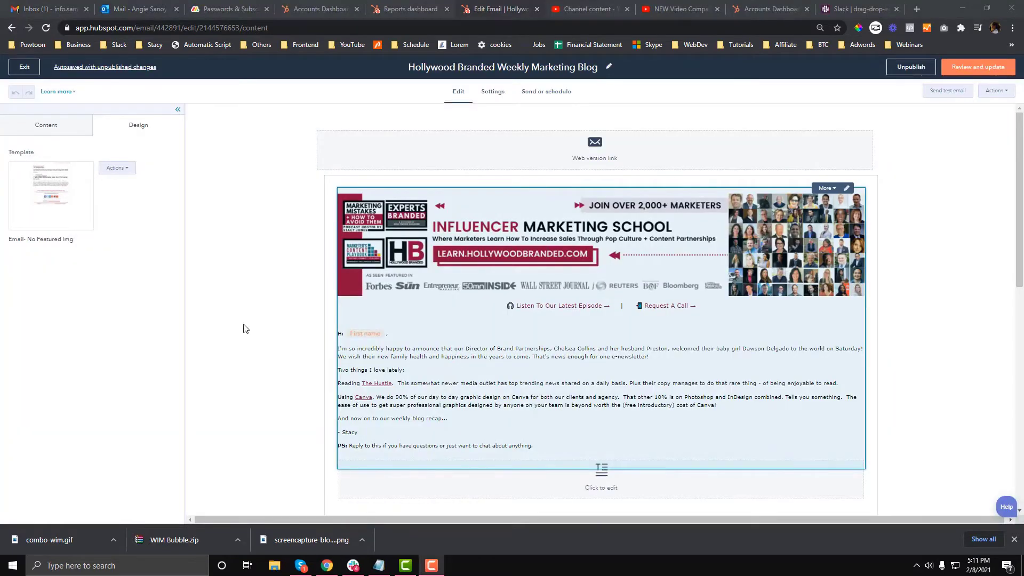
scroll("down", 3)
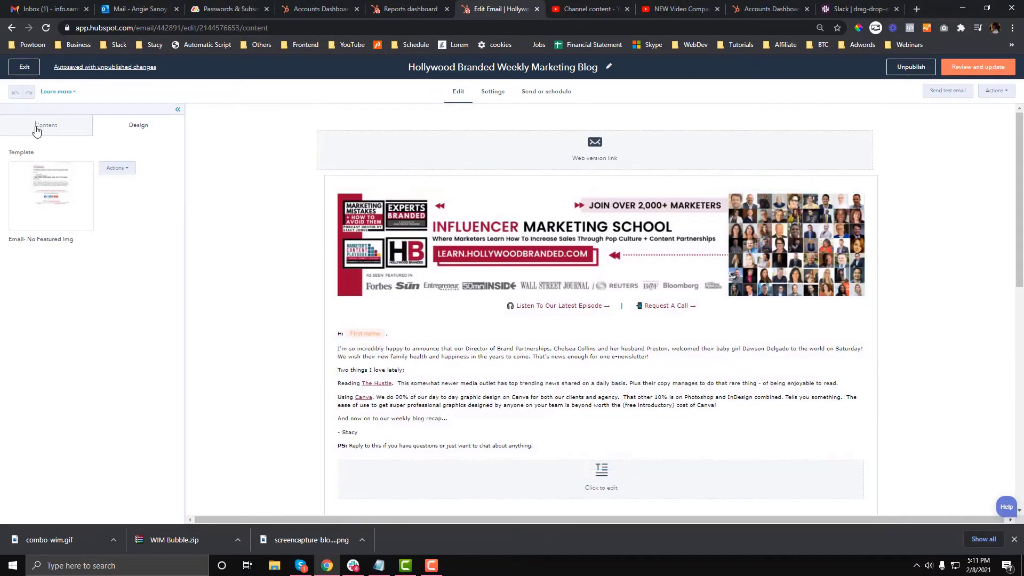
Inspect the current template in the editor, then review the email's content modules
left_click(46, 125)
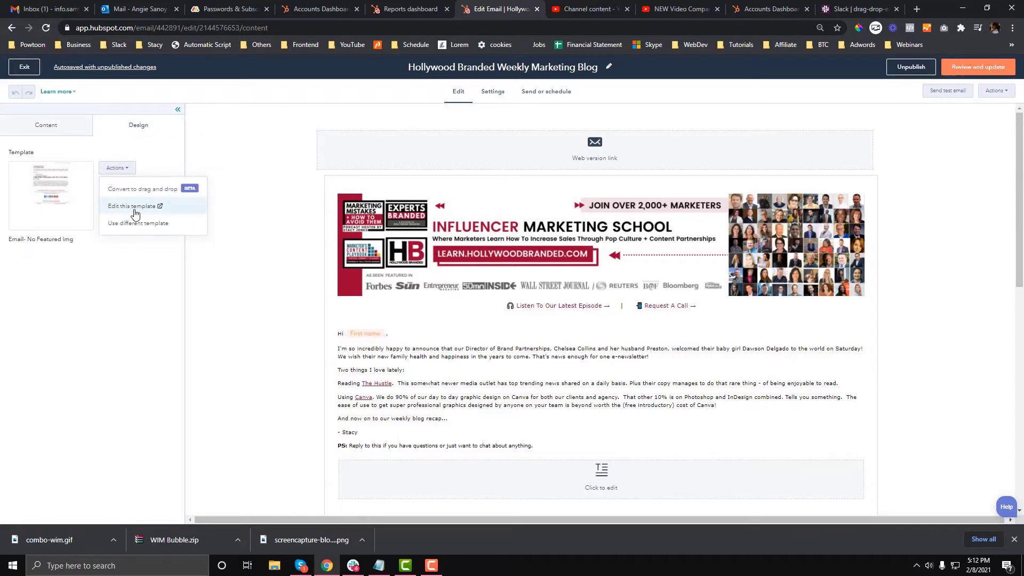
left_click(133, 206)
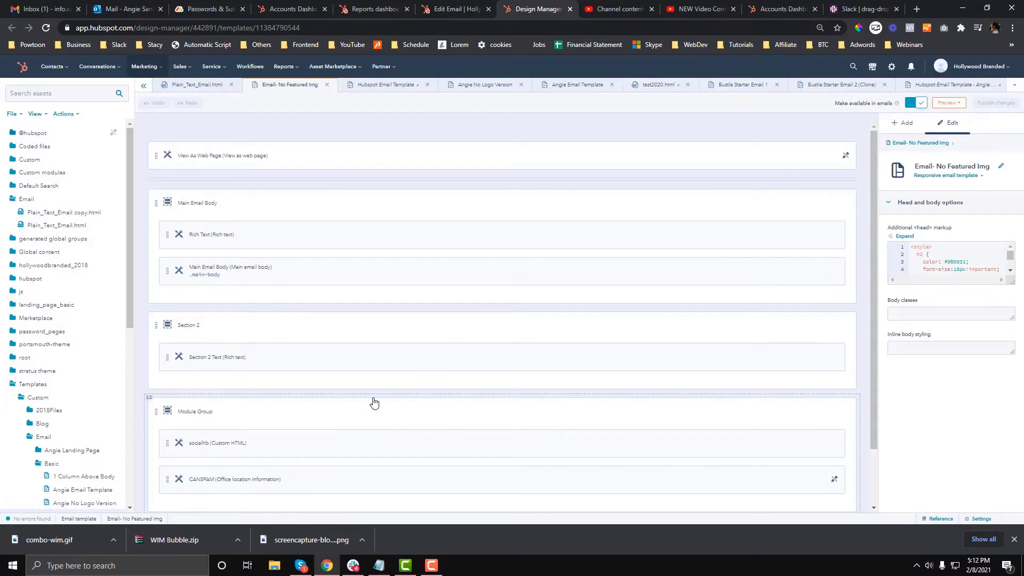
left_click(454, 9)
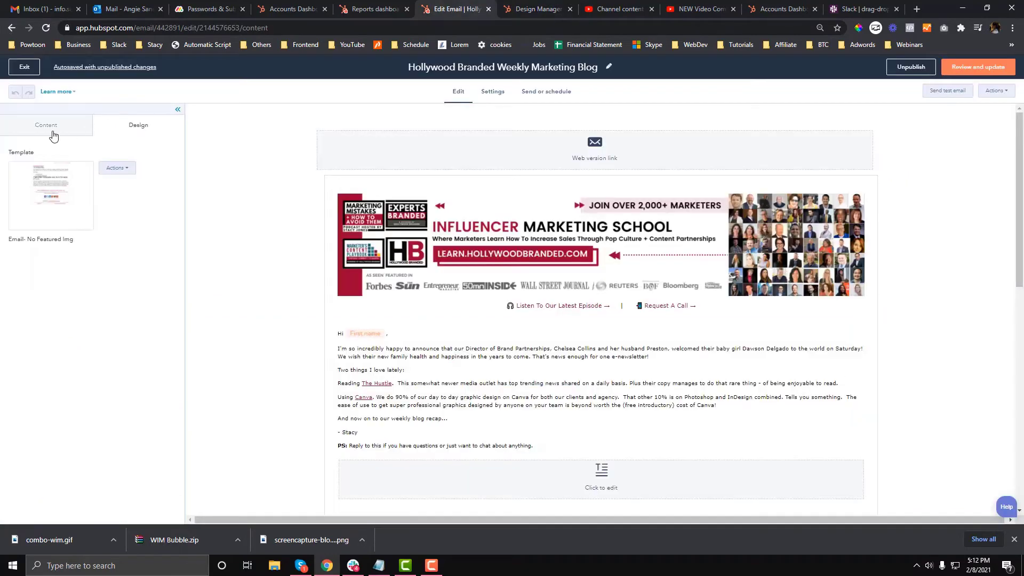
left_click(46, 125)
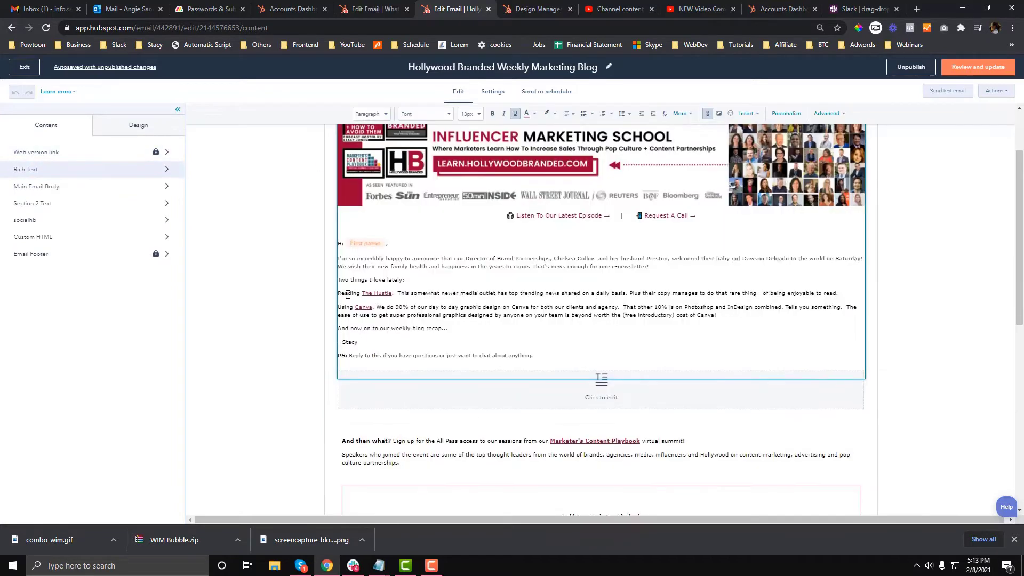
scroll("down", 3)
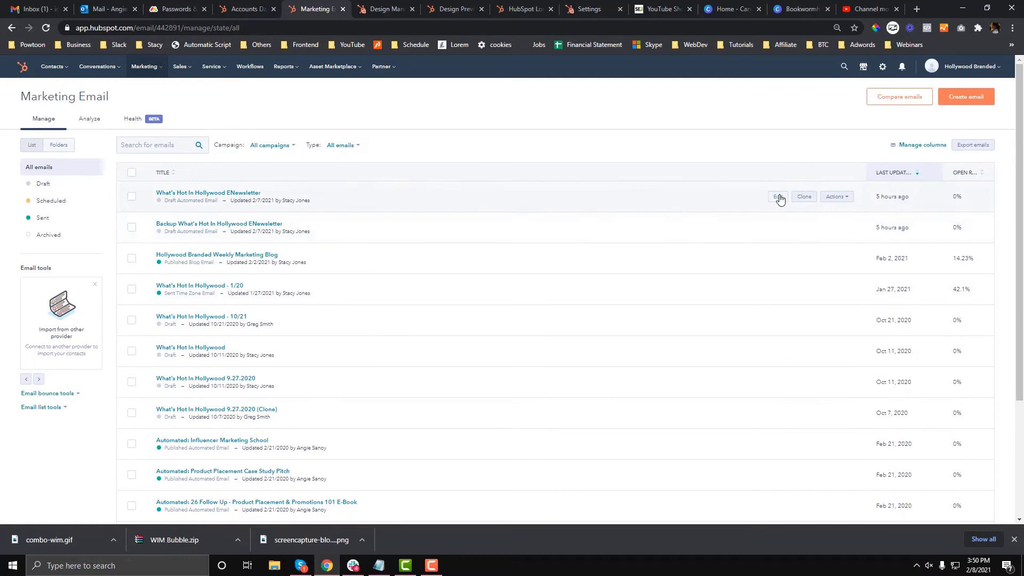
Open What's Hot In Hollywood ENewsletter for reference, then return to the blog email
left_click(777, 196)
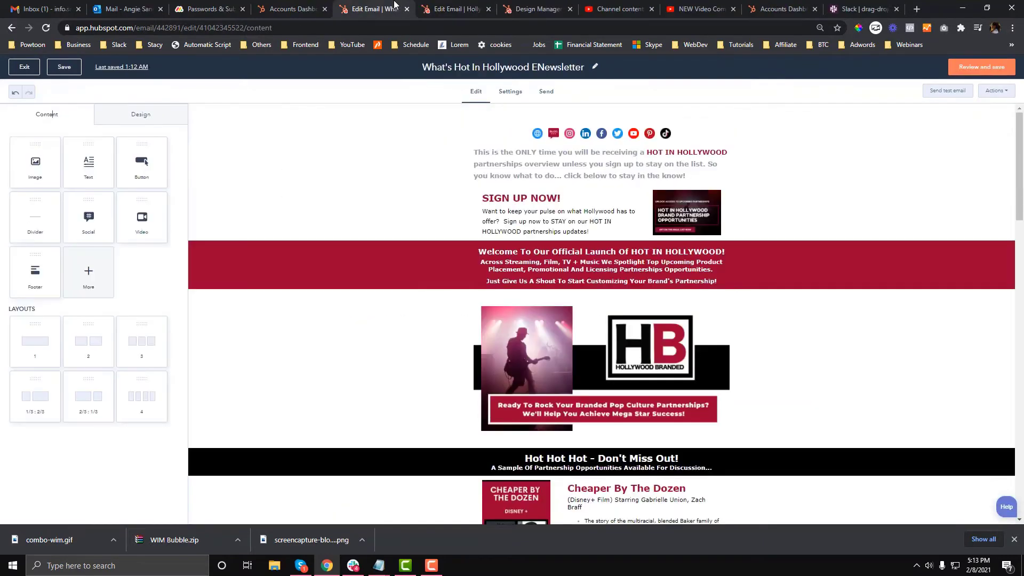
left_click(453, 9)
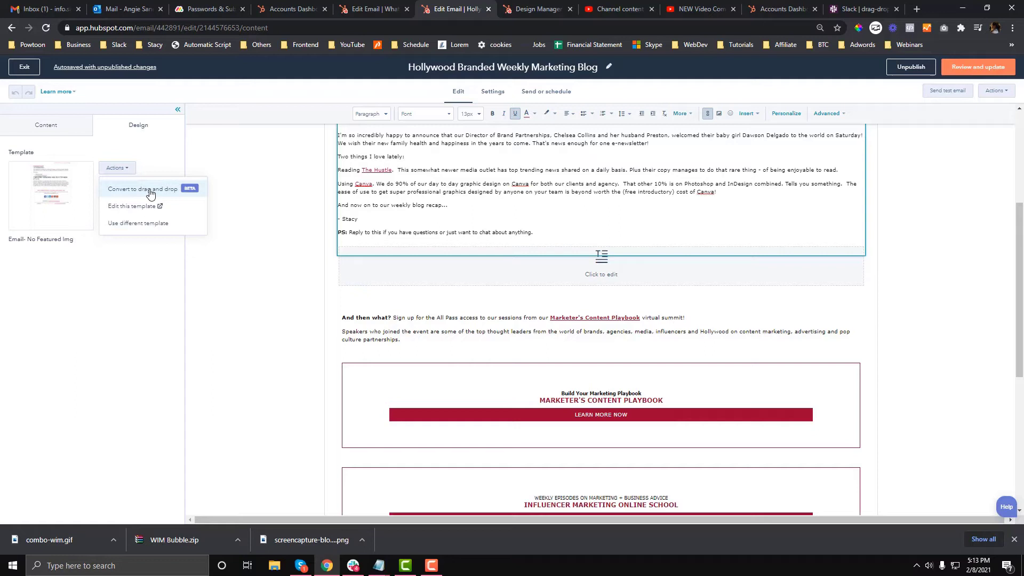
Convert the Hollywood Branded Weekly Marketing Blog email to drag and drop
left_click(143, 189)
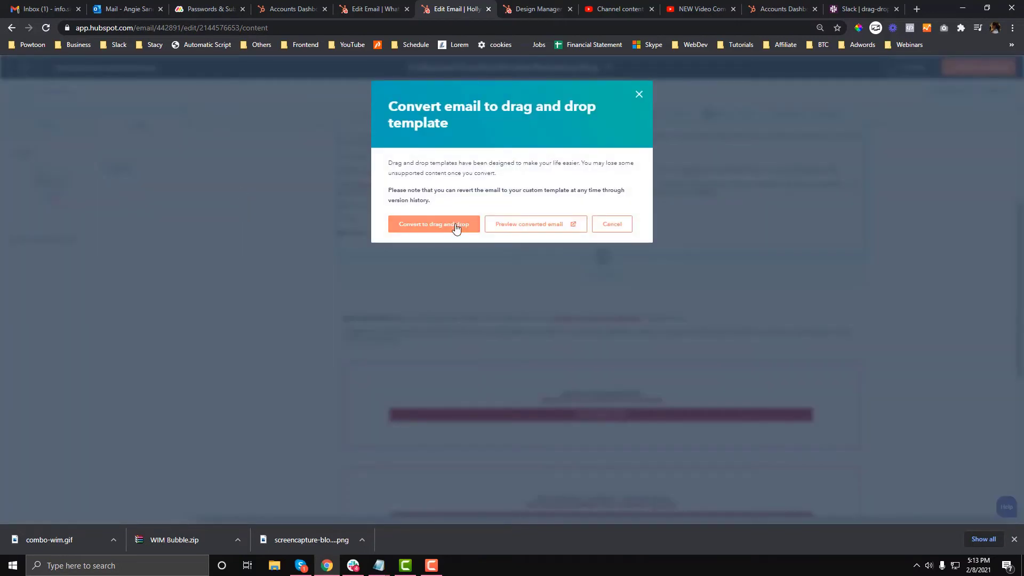
left_click(433, 224)
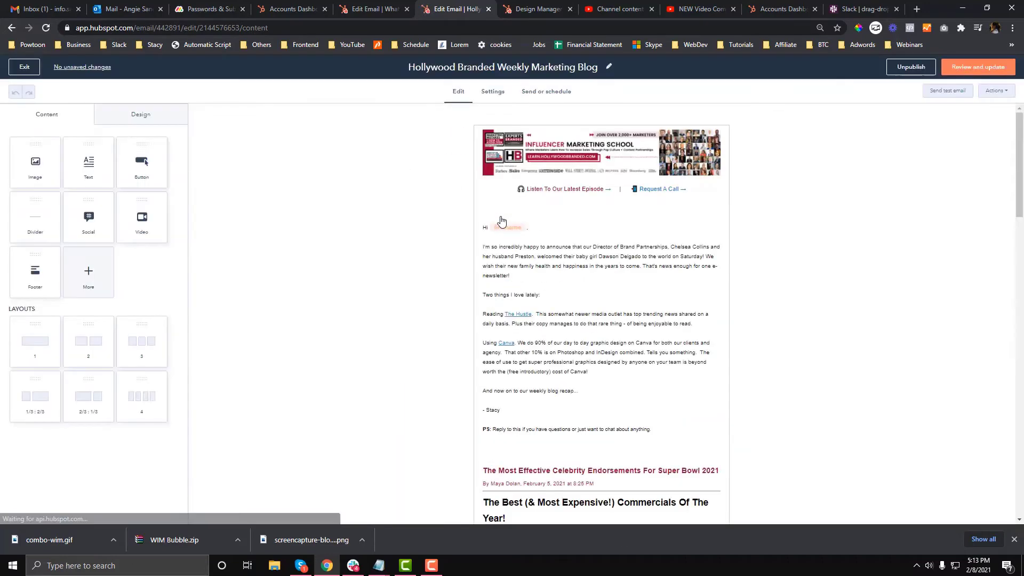
scroll("down", 3)
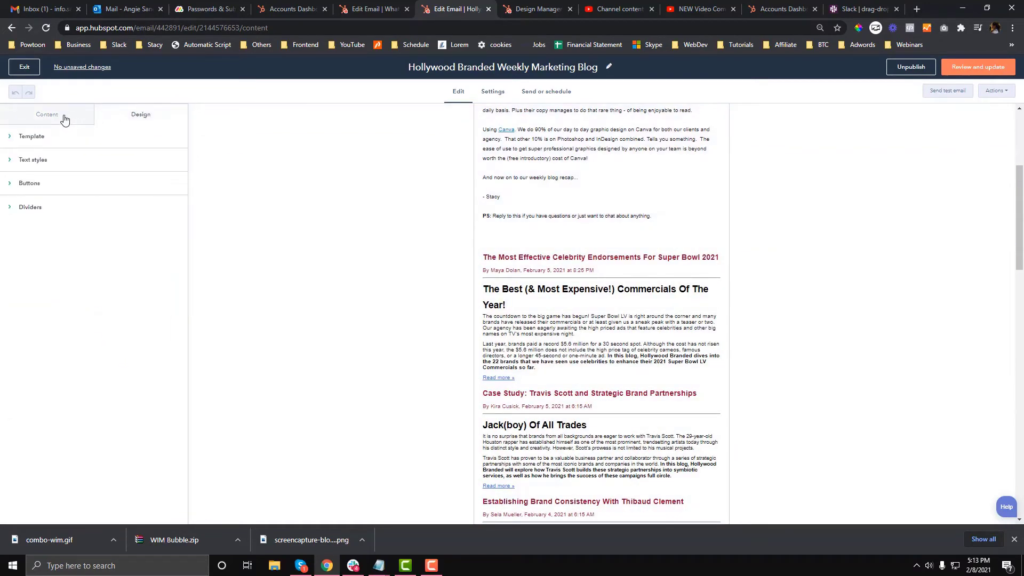
scroll("down", 3)
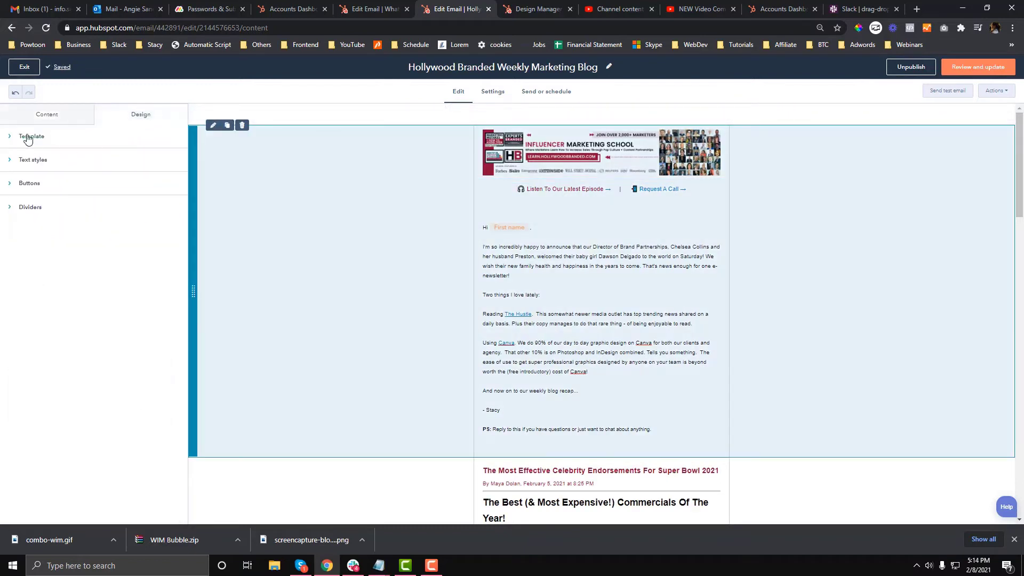
Turn off the template border and plain text full width, then show addable modules
left_click(32, 136)
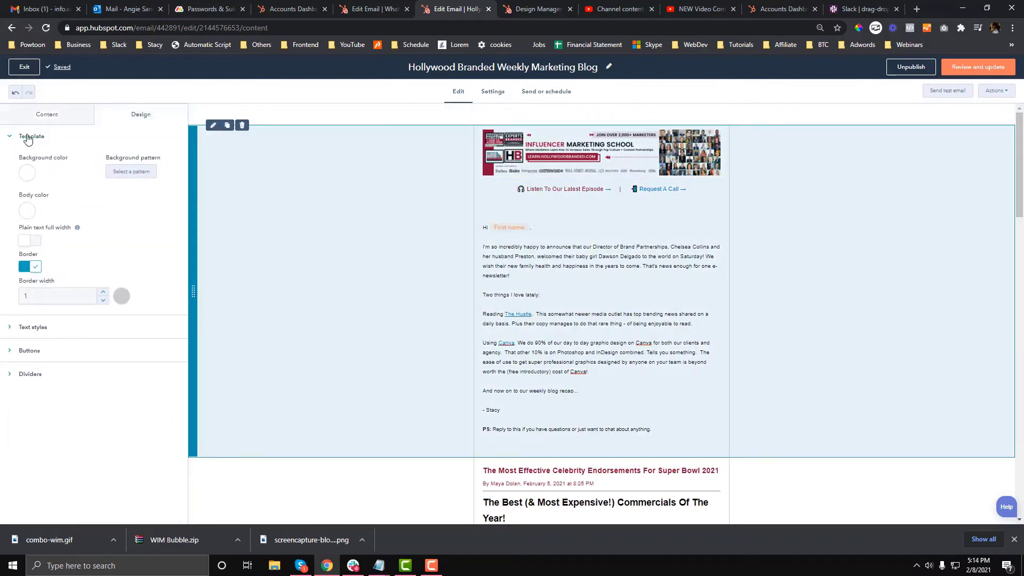
left_click(33, 241)
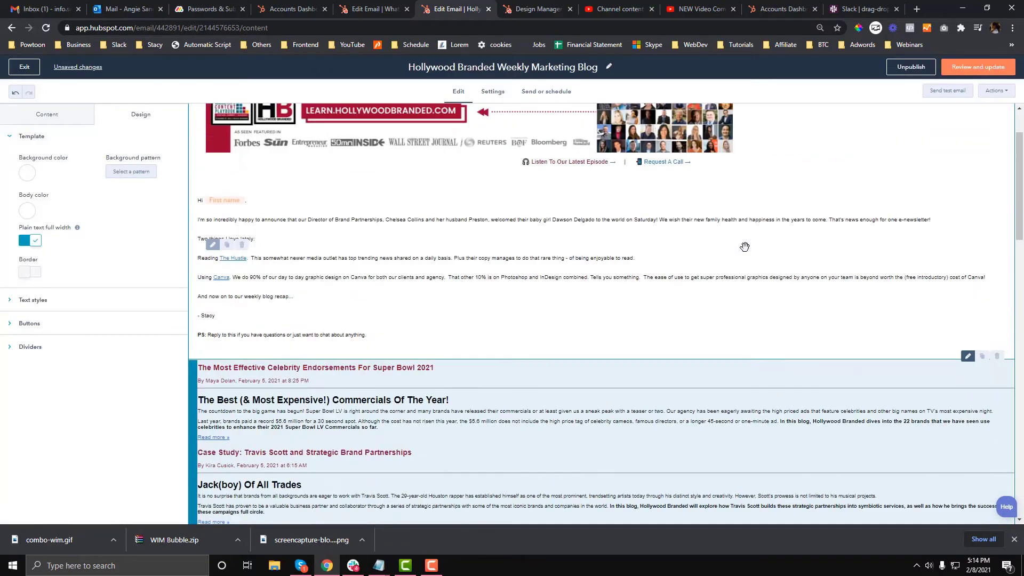
scroll("down", 3)
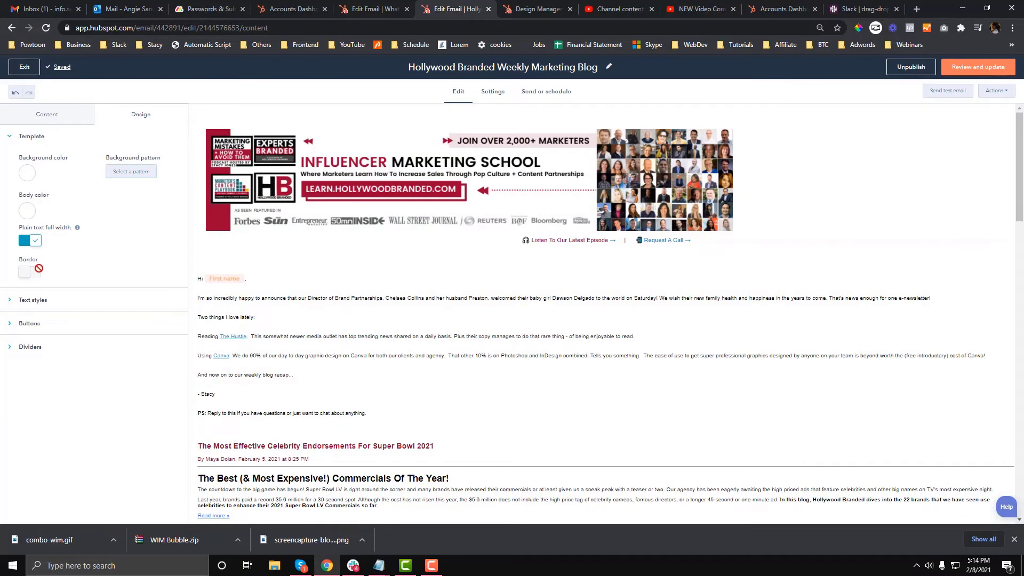
left_click(29, 241)
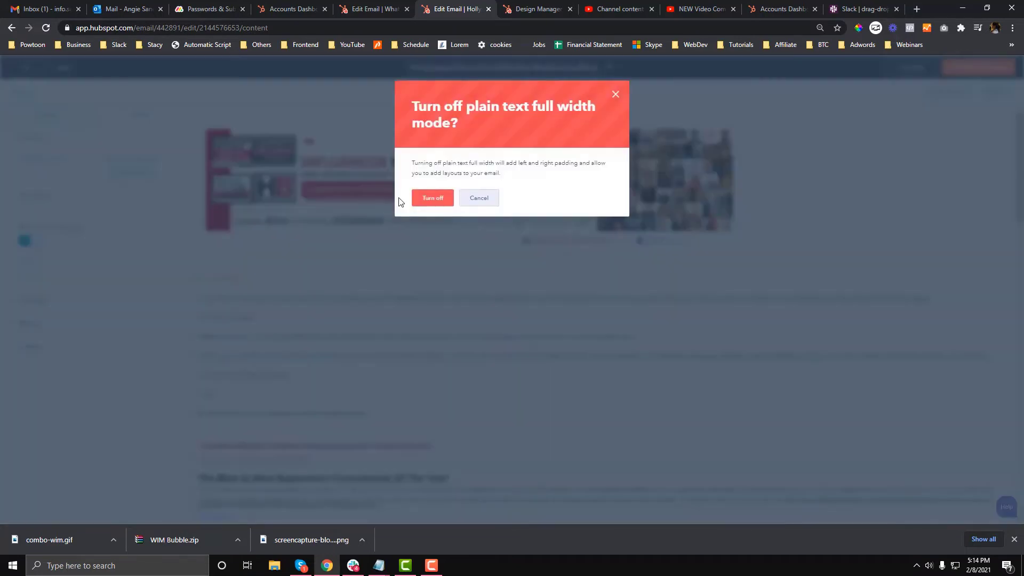
left_click(432, 199)
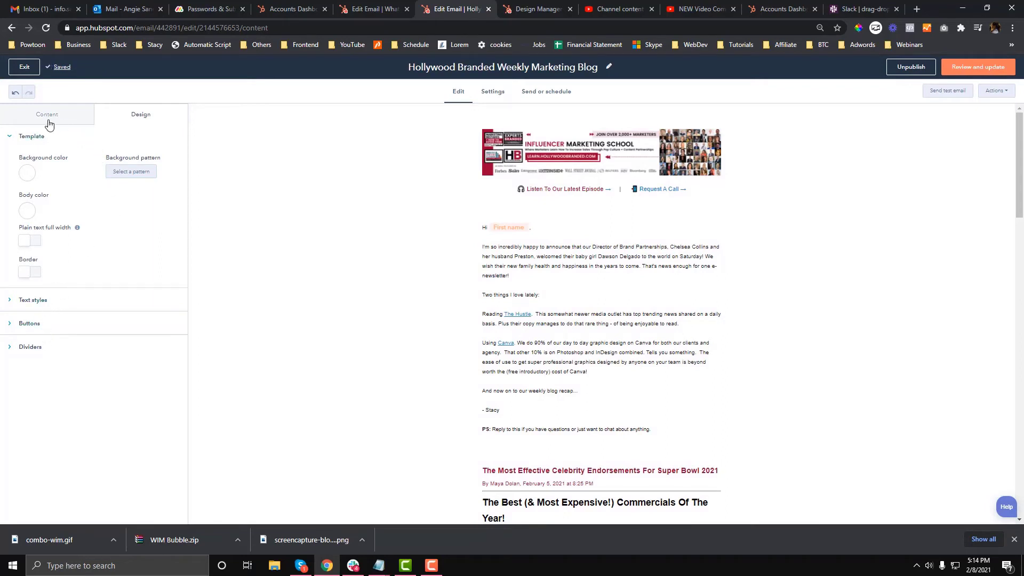
left_click(47, 114)
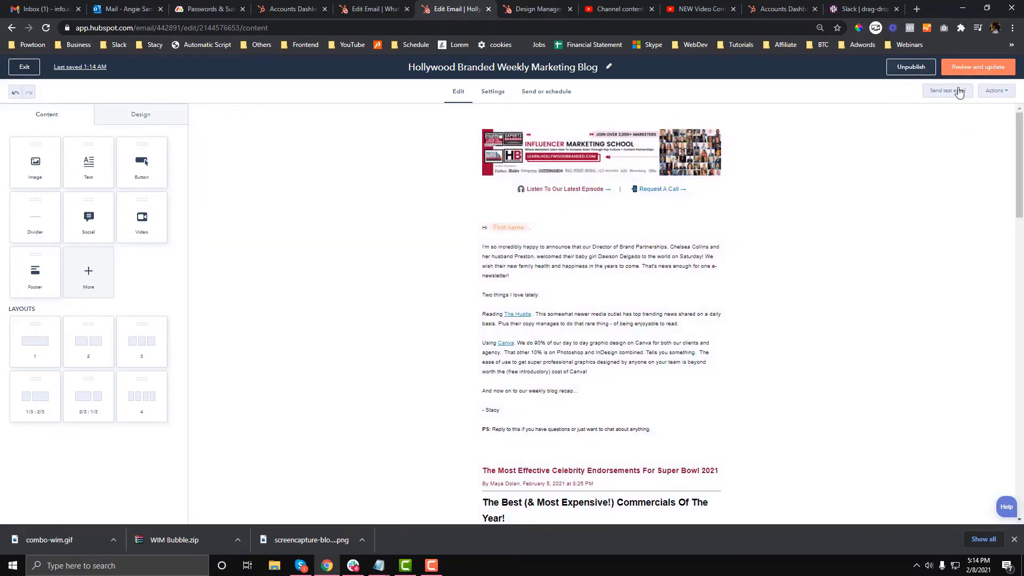
Send a test version of the weekly blog email
left_click(945, 91)
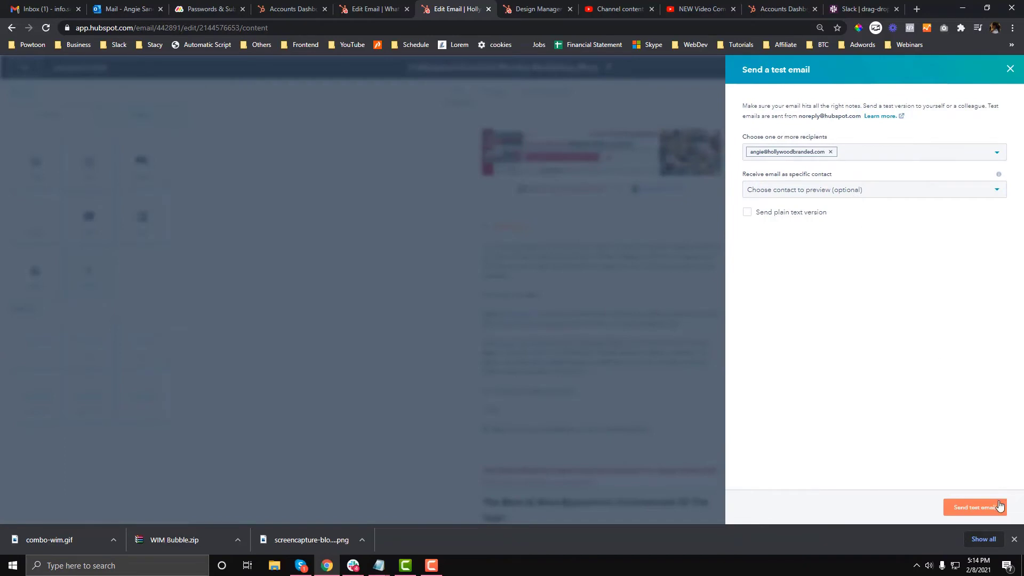
left_click(974, 507)
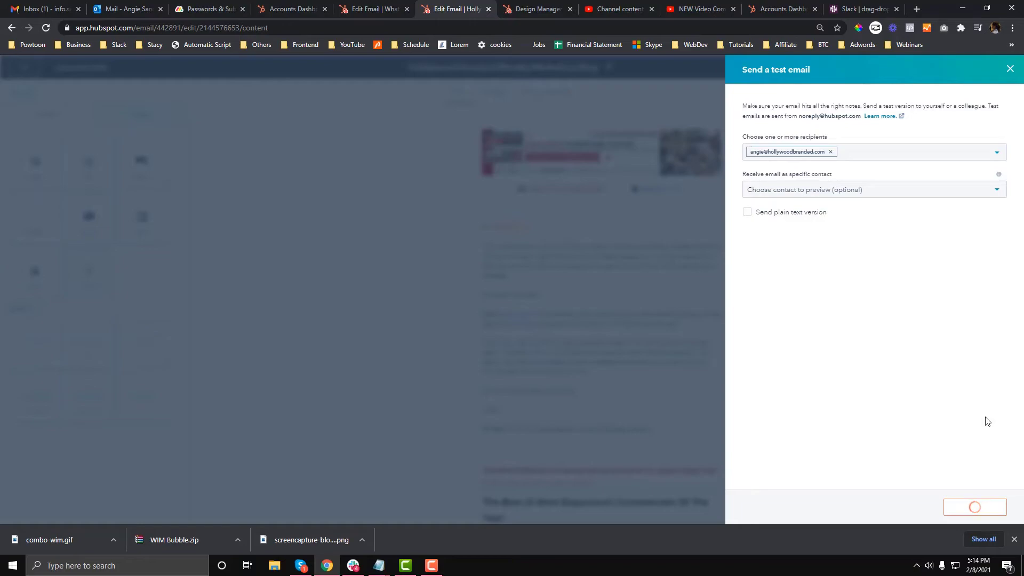
left_click(1010, 69)
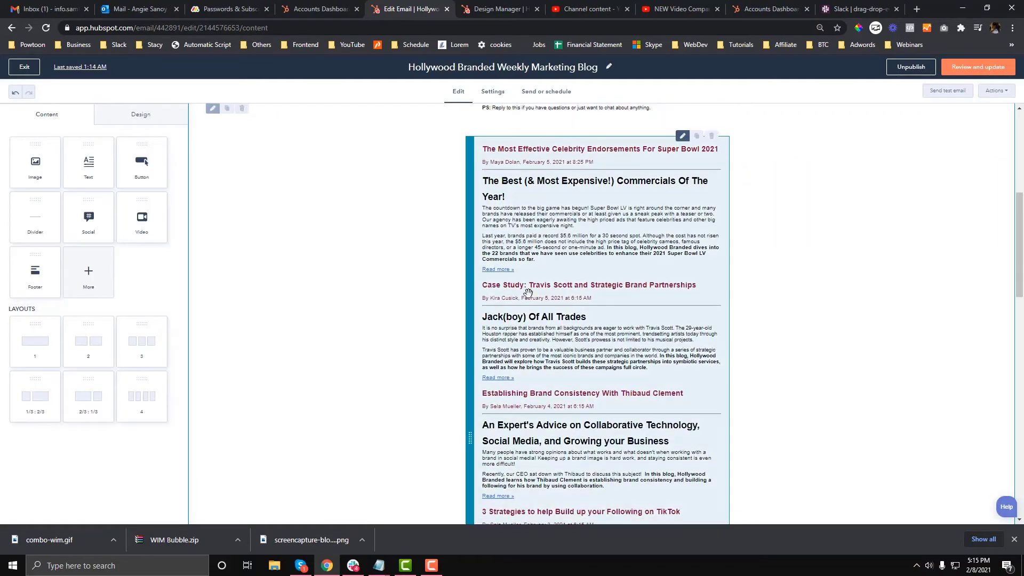
Send another test email with plain text full width enabled
scroll("down", 3)
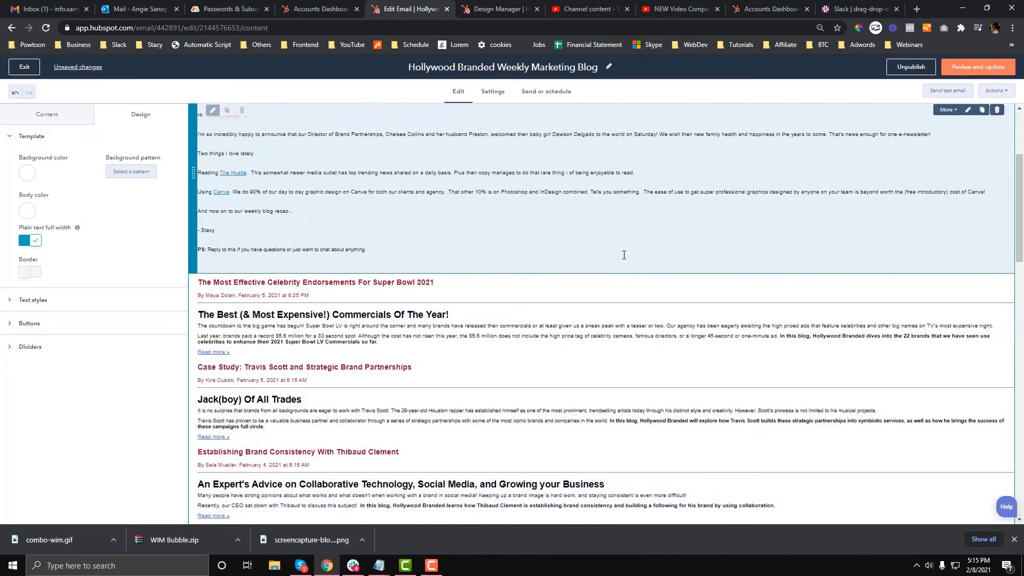
left_click(946, 91)
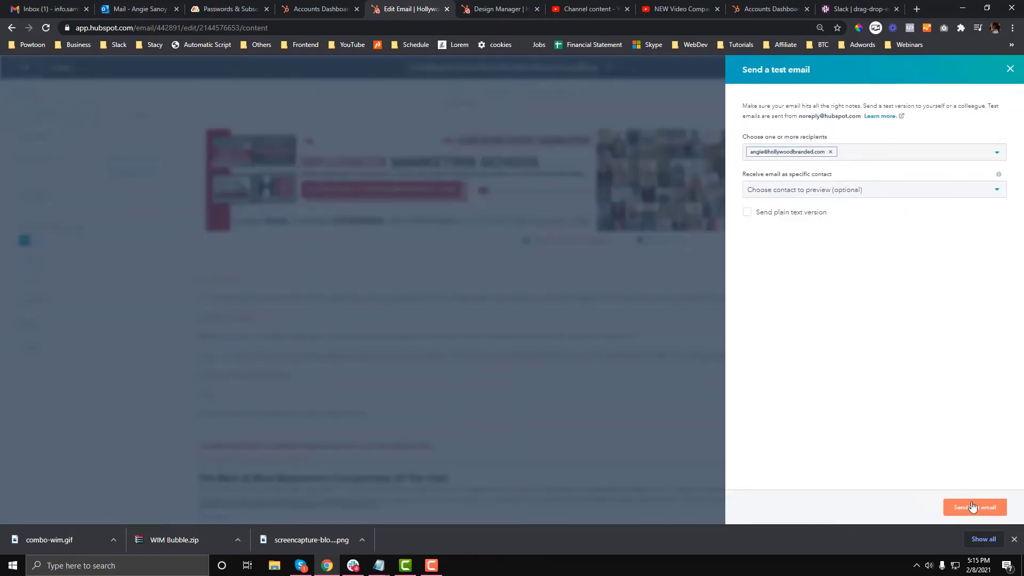
left_click(974, 506)
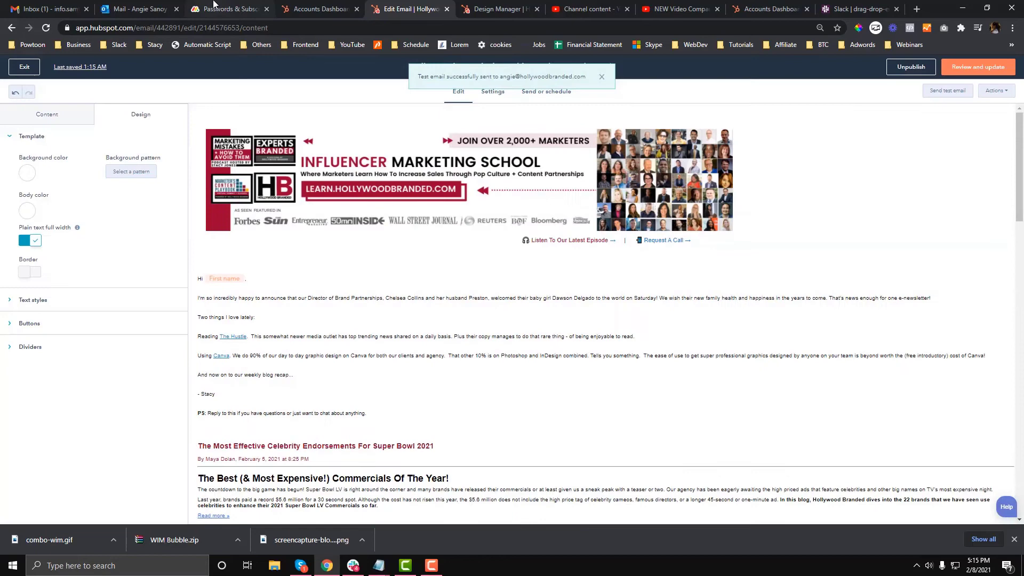
Read the Hollywood Branded weekly blog recap test email in Outlook, then return to the editor
left_click(135, 8)
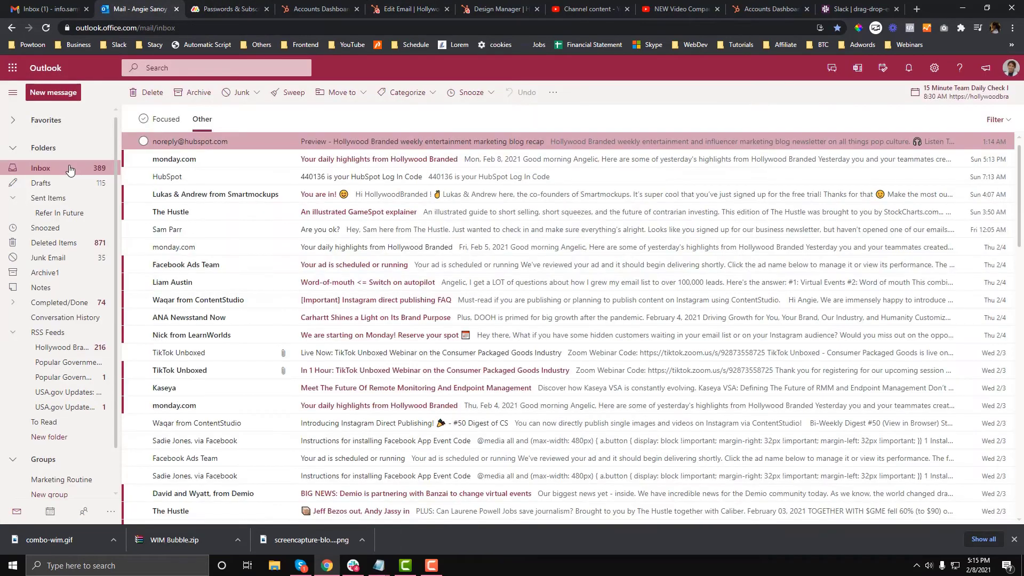
left_click(421, 140)
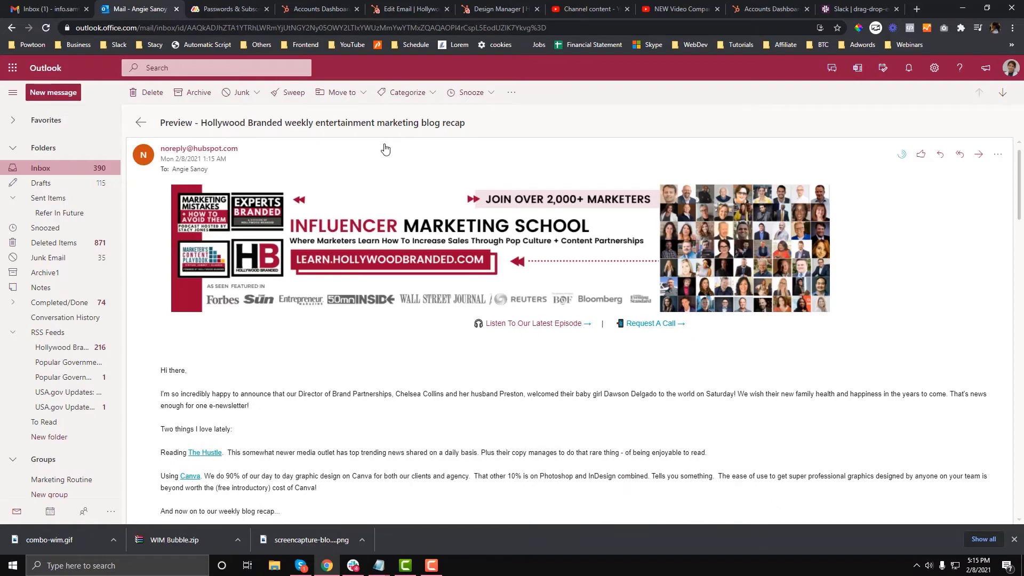
scroll("down", 3)
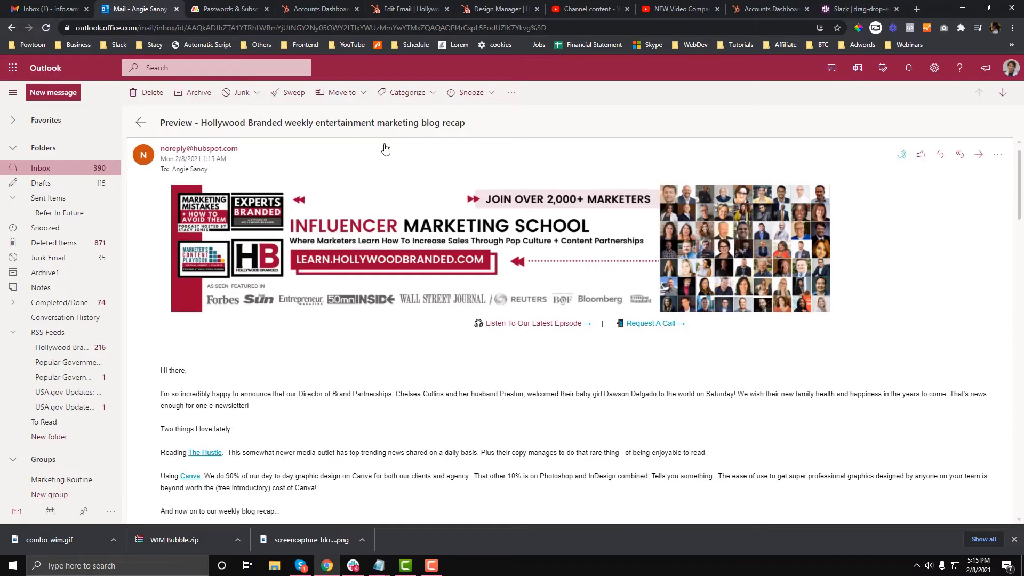
left_click(408, 9)
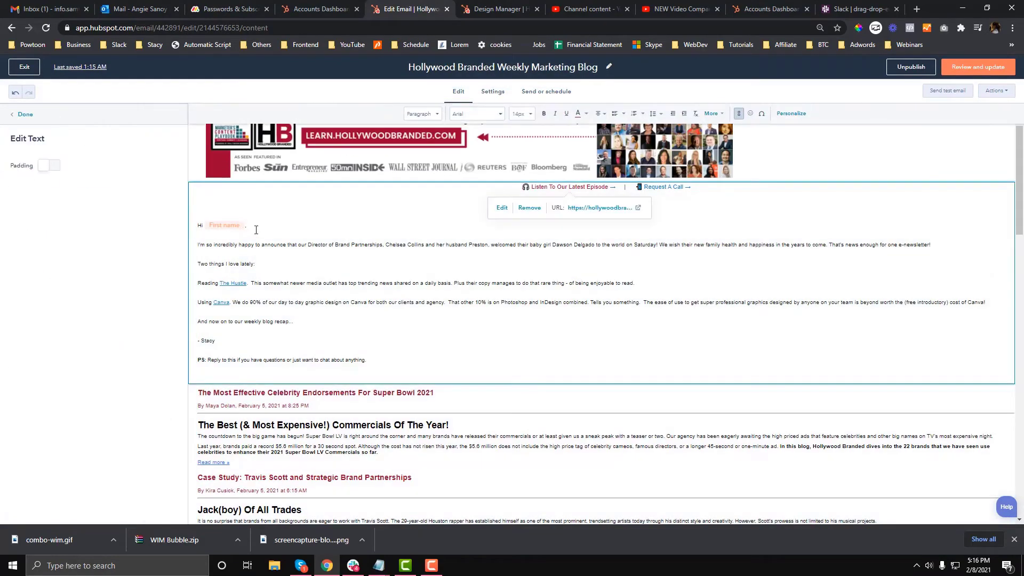
Open the blog post listing module's settings and scroll down to its Advanced padding options
left_click(47, 166)
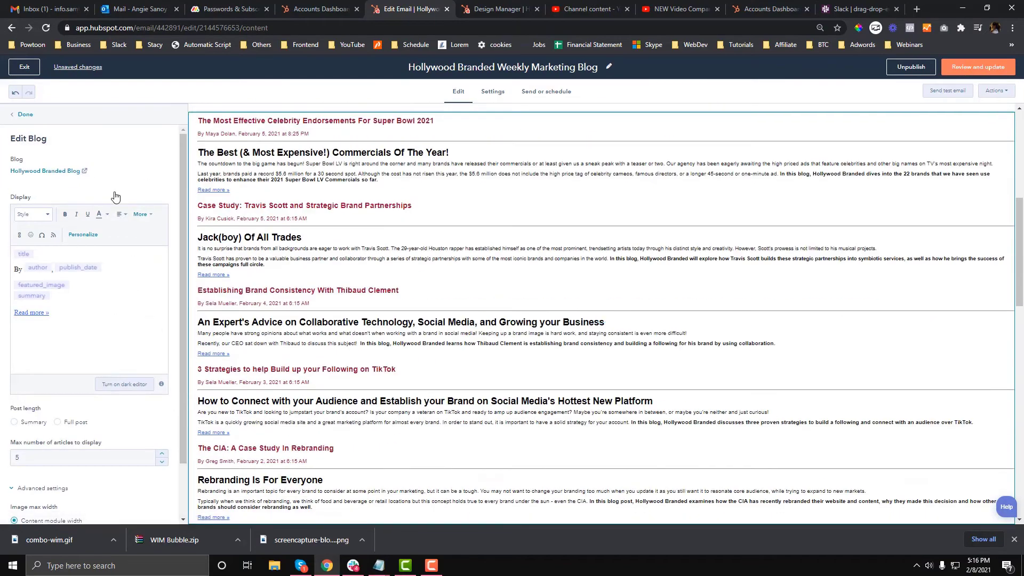
scroll("down", 3)
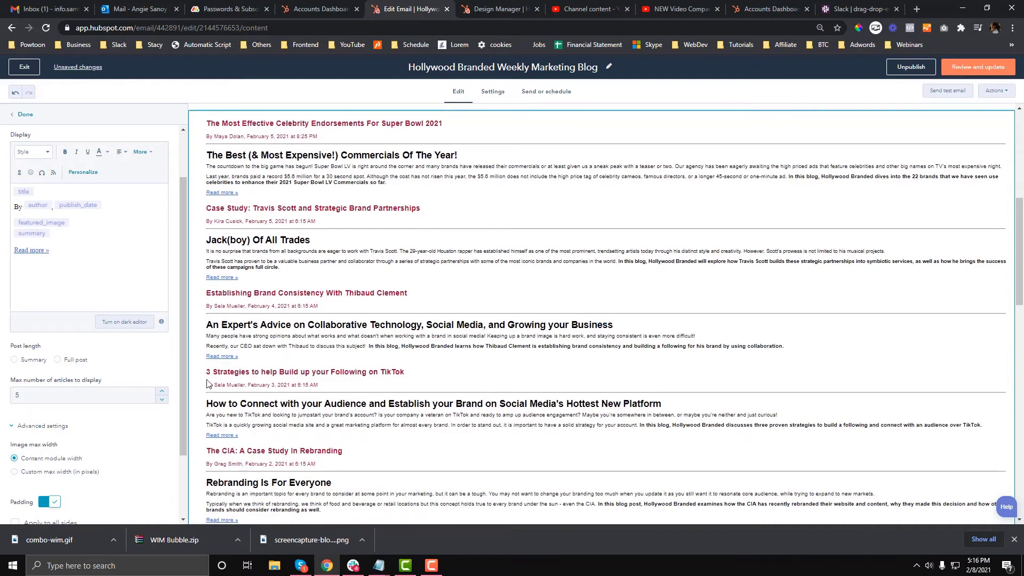
scroll("down", 3)
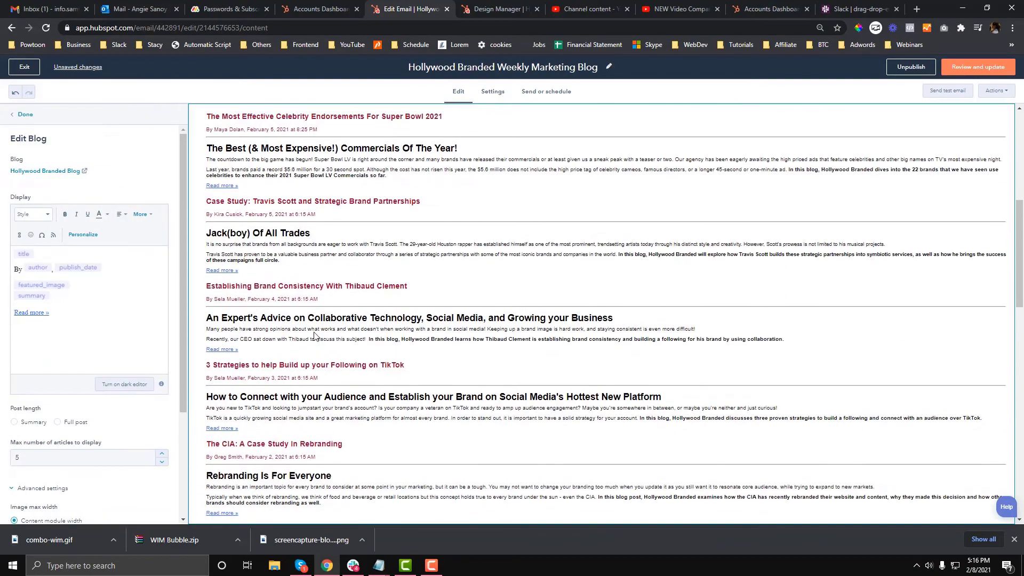
scroll("down", 3)
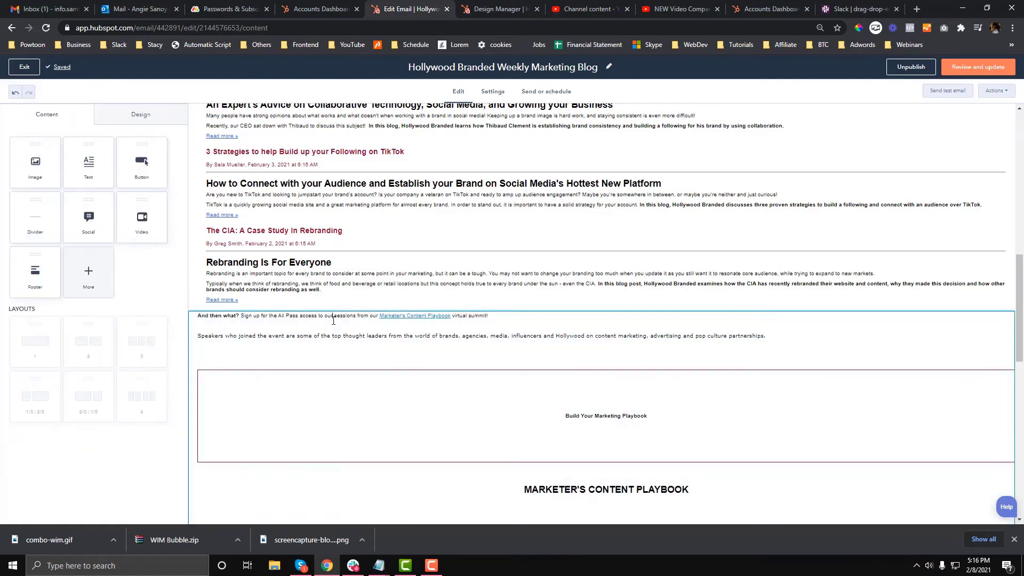
Close the text section settings and switch the email back to standard width
left_click(333, 319)
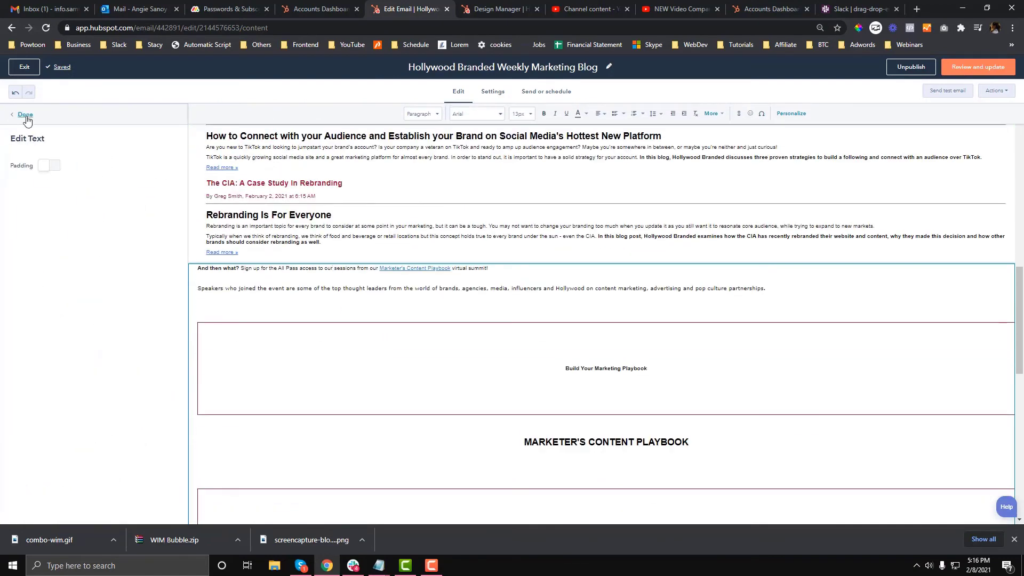
left_click(25, 115)
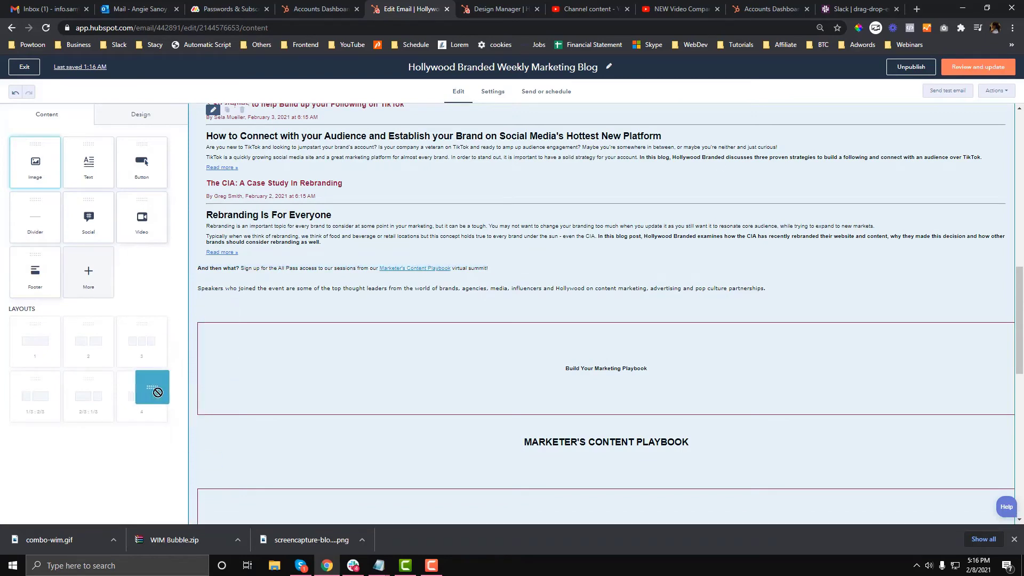
scroll("down", 3)
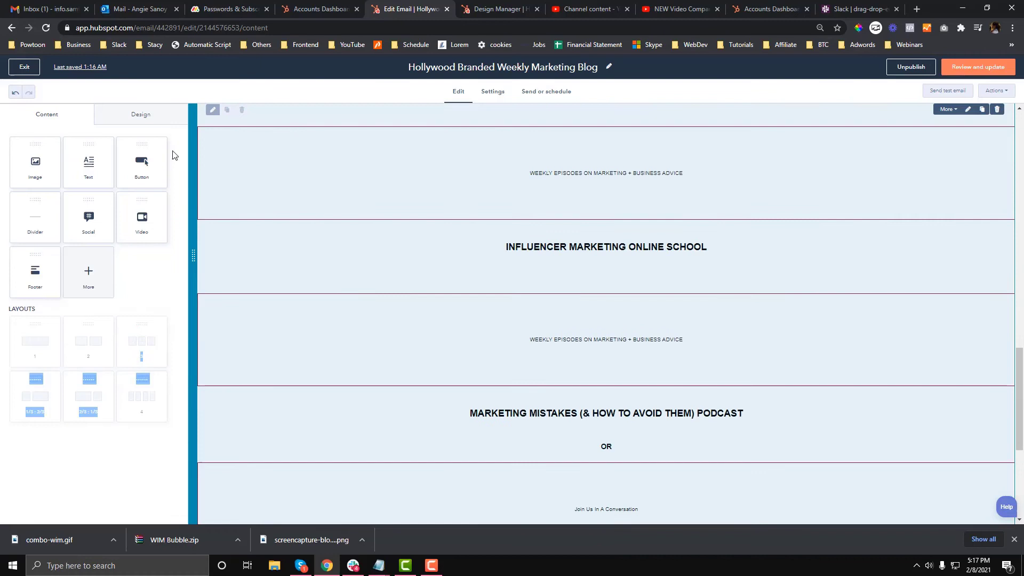
left_click(140, 113)
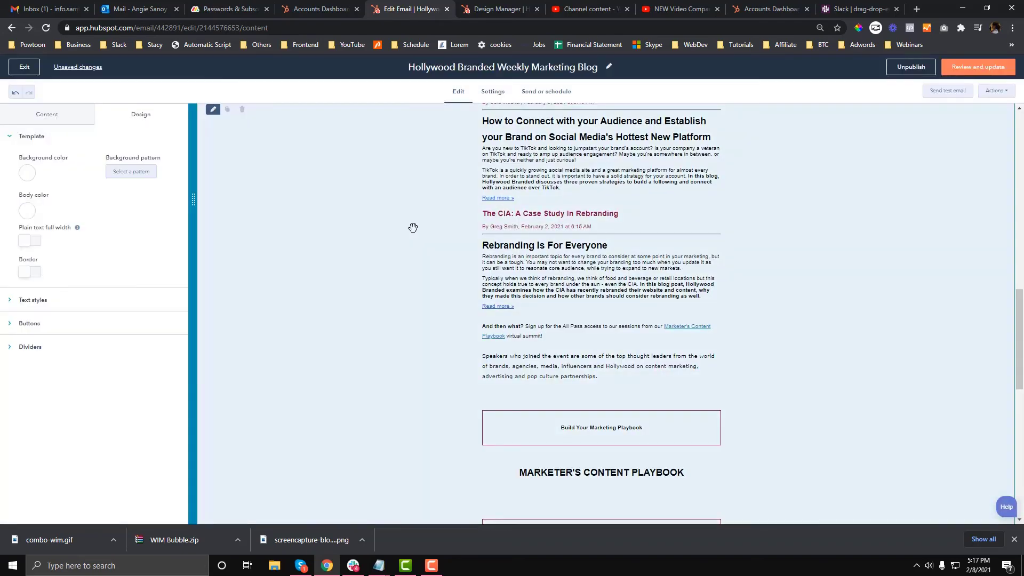
Open the closing text section's settings to set 10 top/bottom, 20 left/right padding
scroll("down", 3)
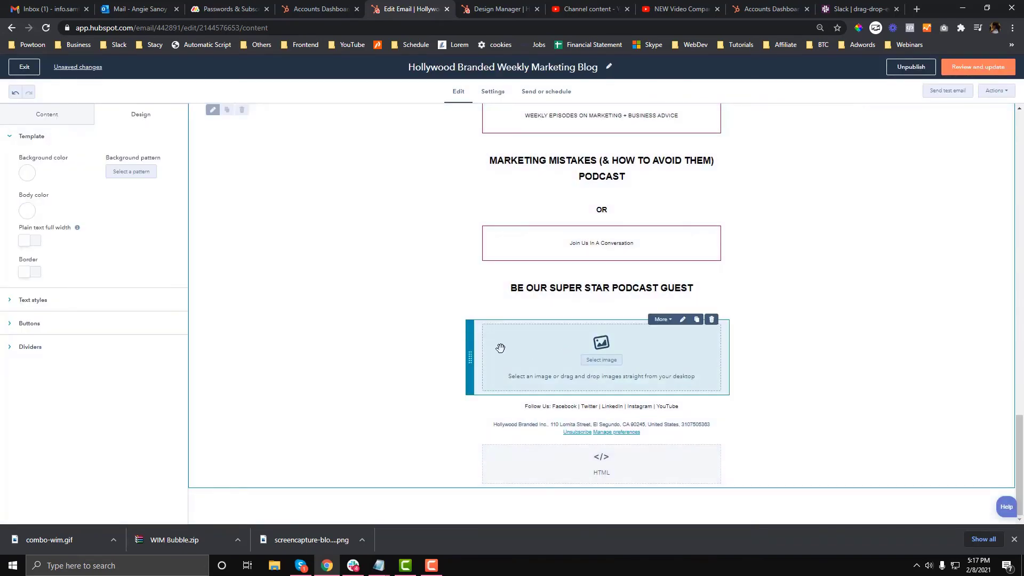
left_click(46, 113)
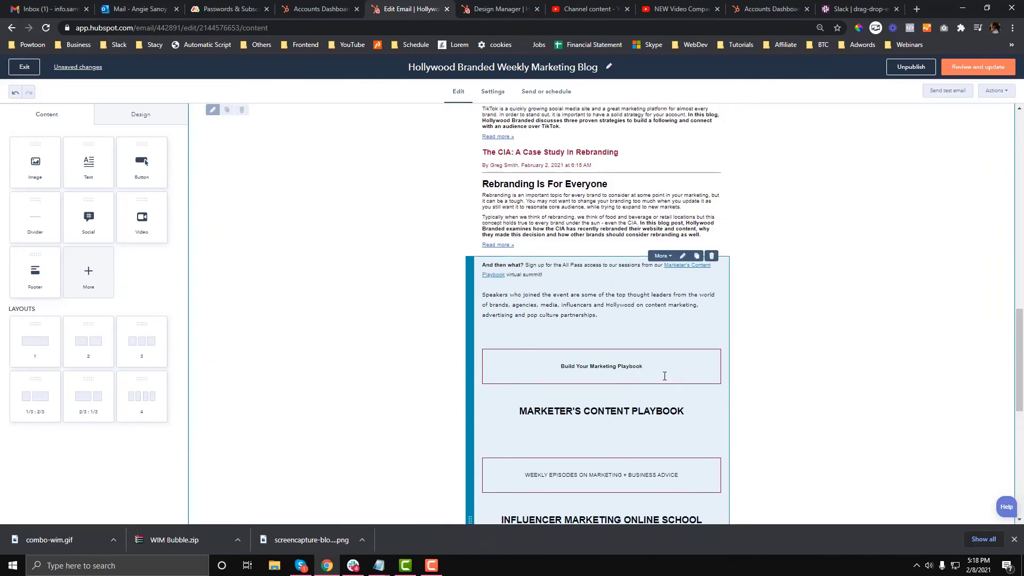
left_click(601, 365)
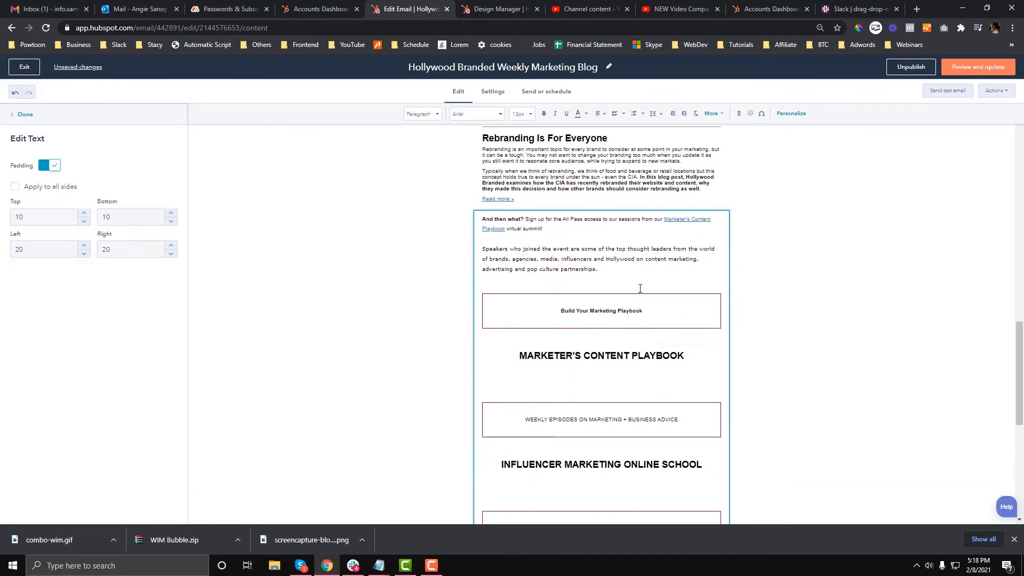
scroll("down", 3)
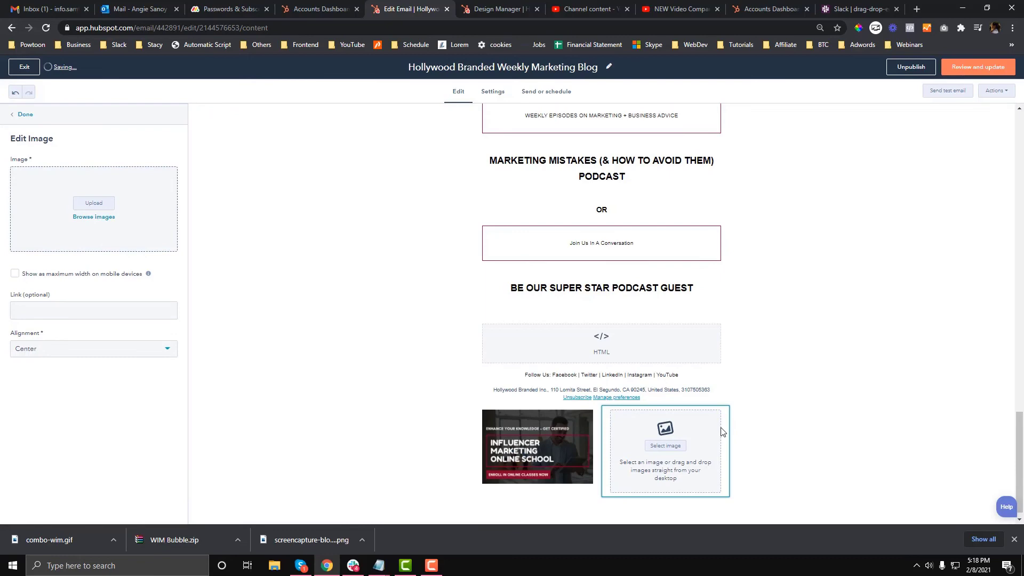
Fill the empty image slot with the Hot In Hollywood brand partnership image
left_click(665, 445)
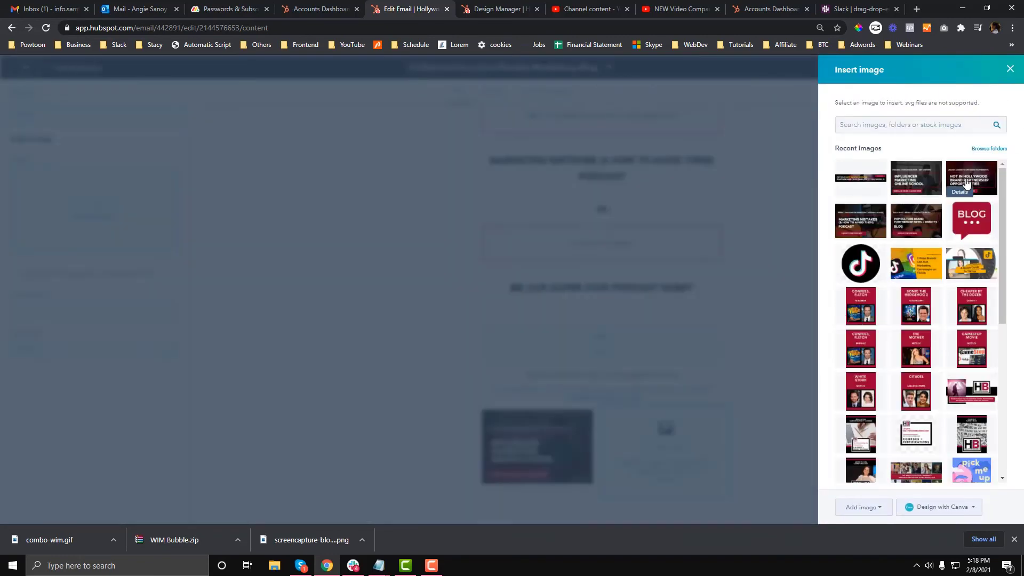
left_click(972, 177)
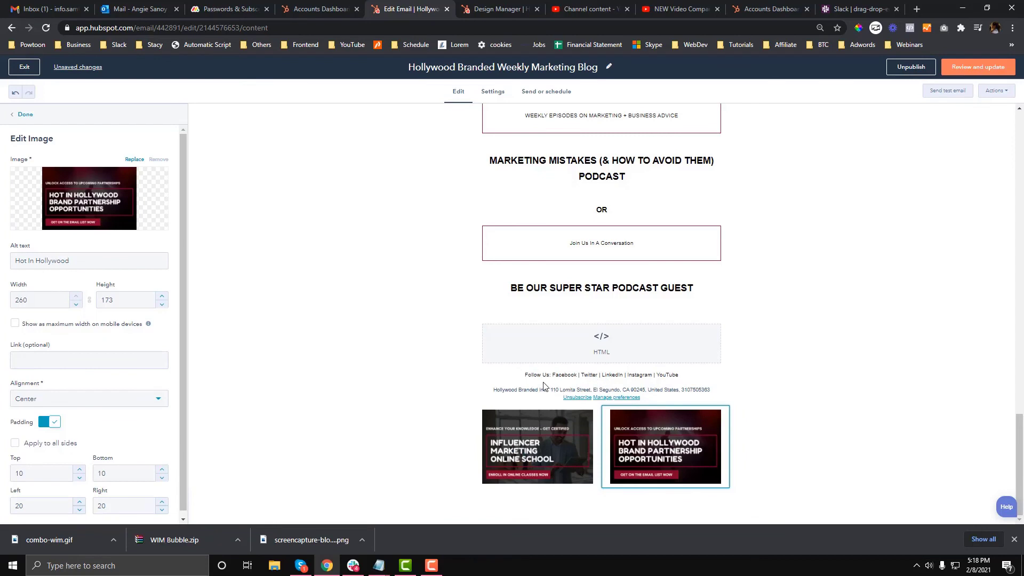
left_click(24, 114)
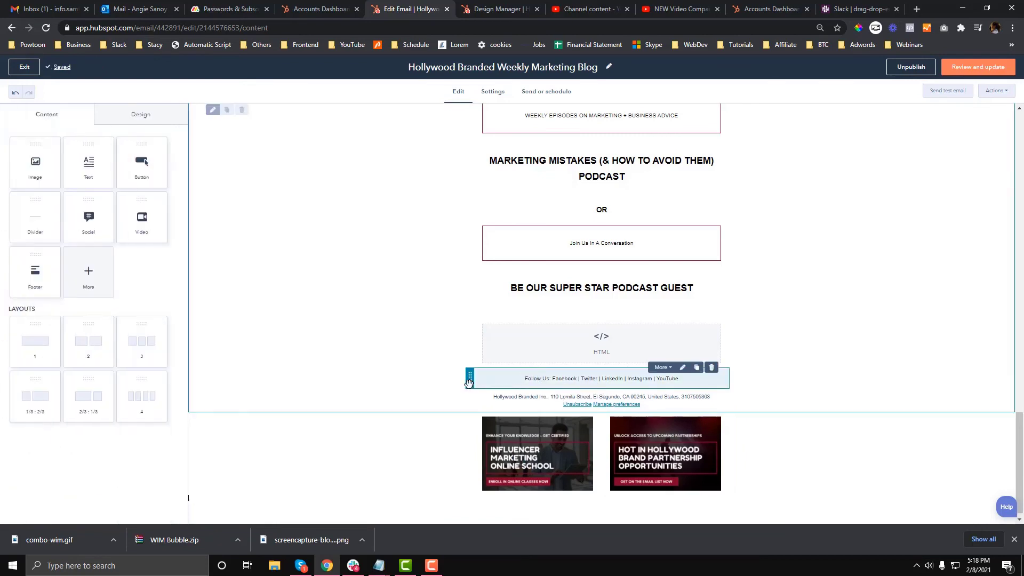